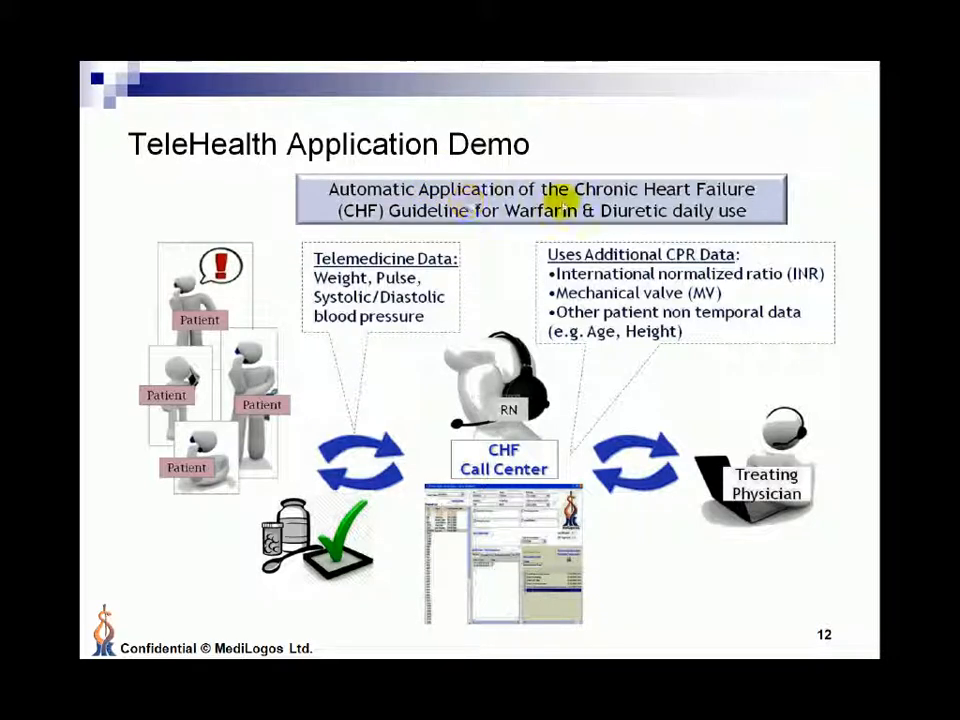
mouse_move(595, 188)
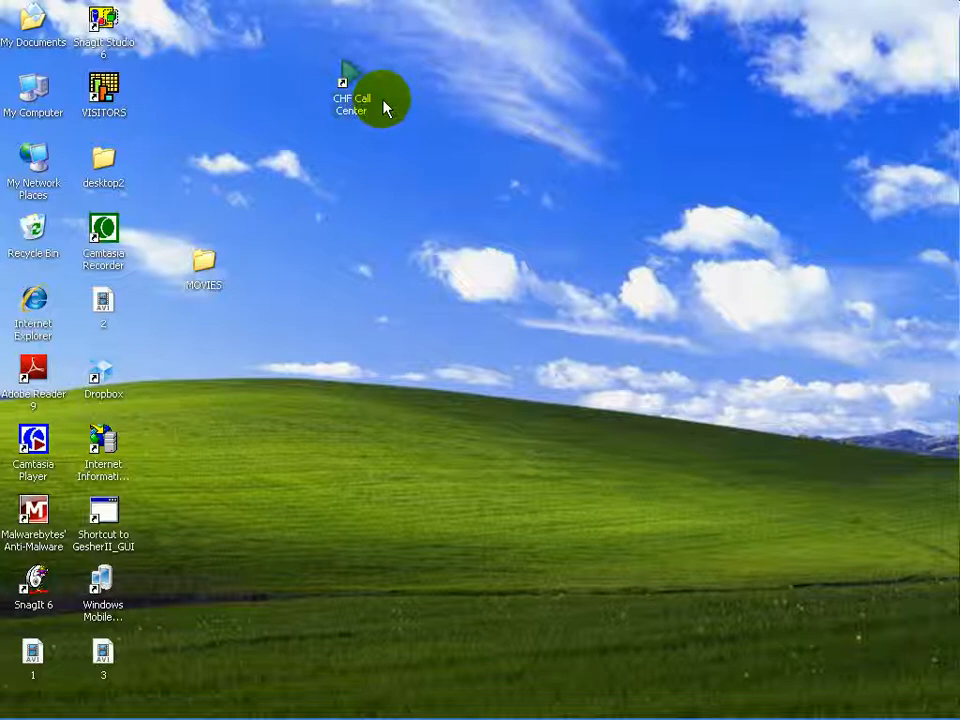
mouse_move(423, 118)
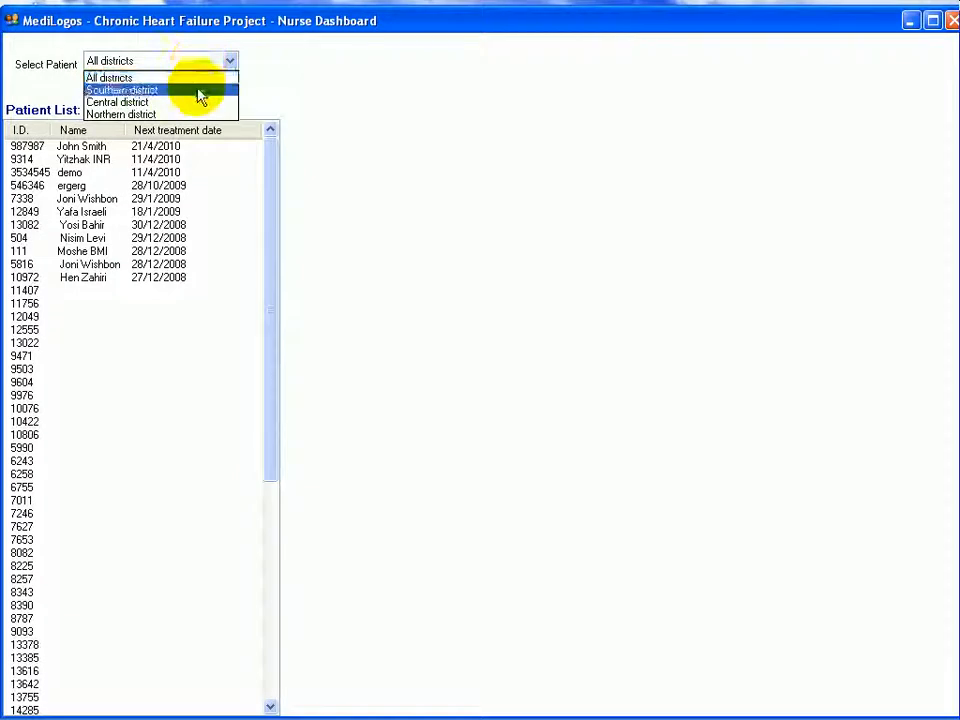
left_click(121, 90)
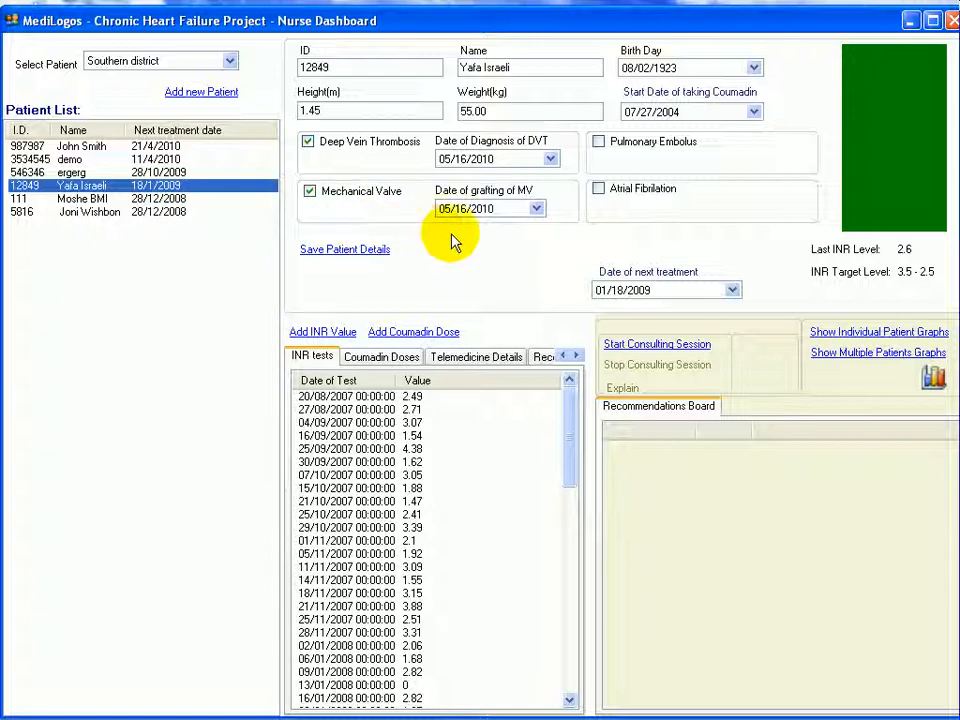
mouse_move(700, 238)
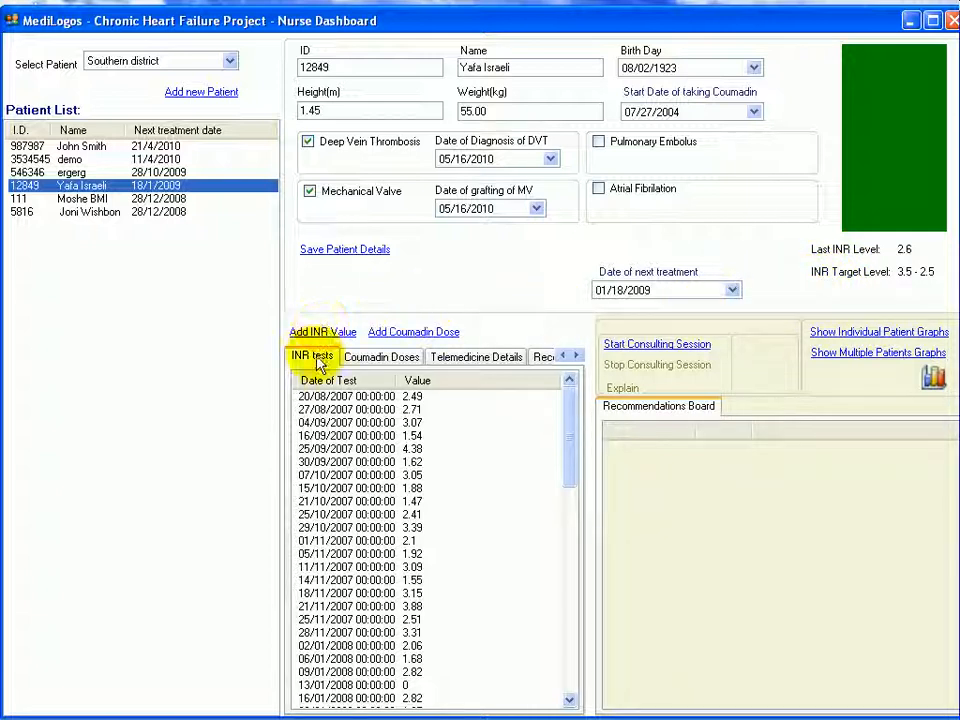
mouse_move(570, 435)
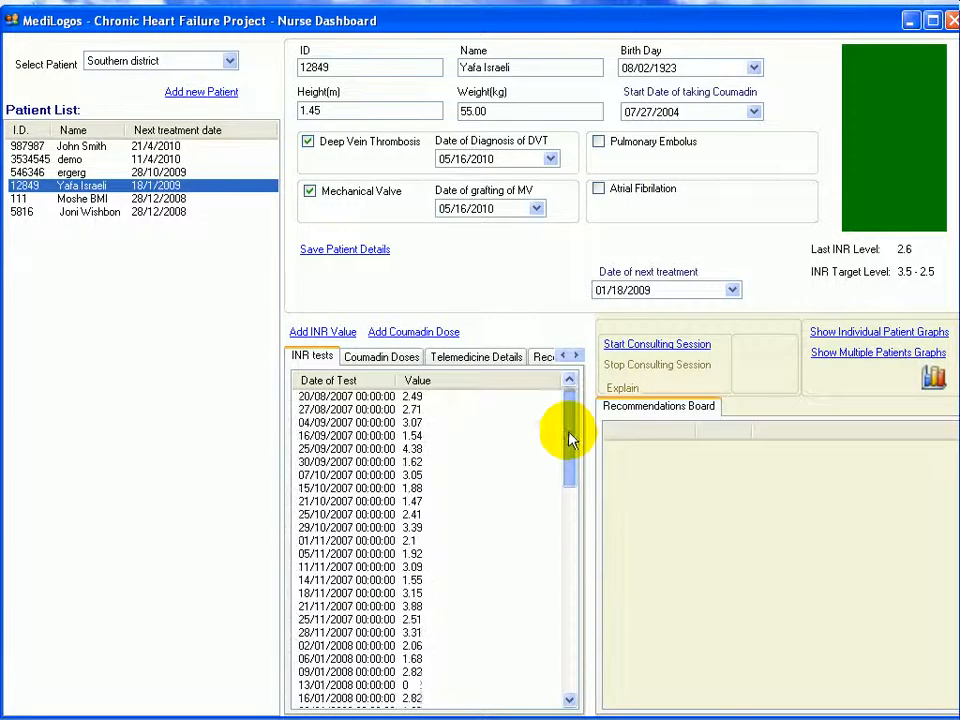
left_click(381, 356)
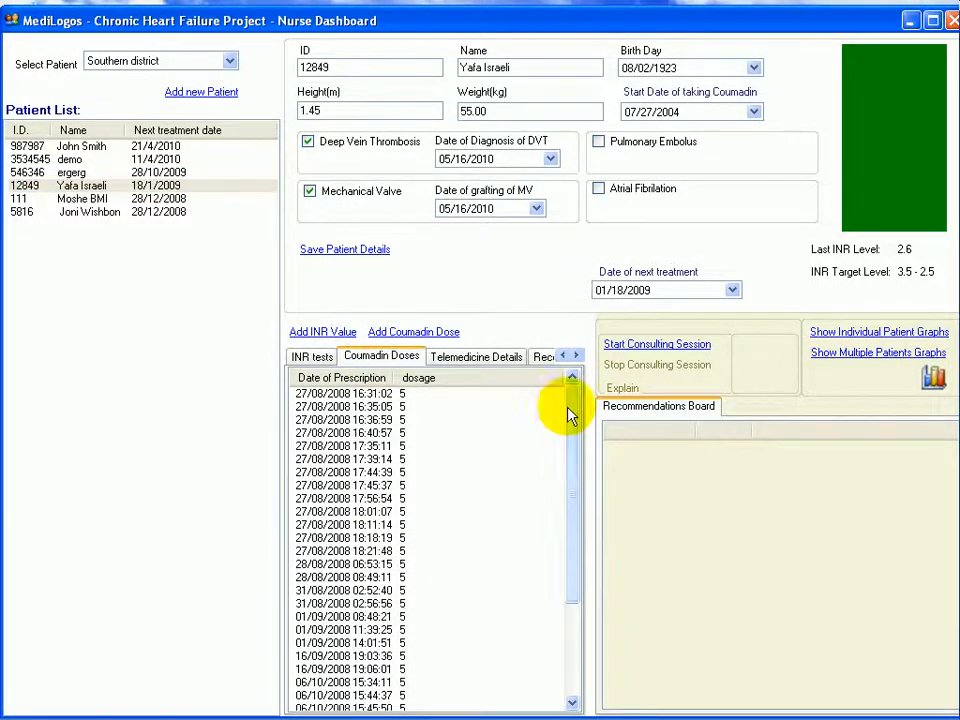
left_click(476, 356)
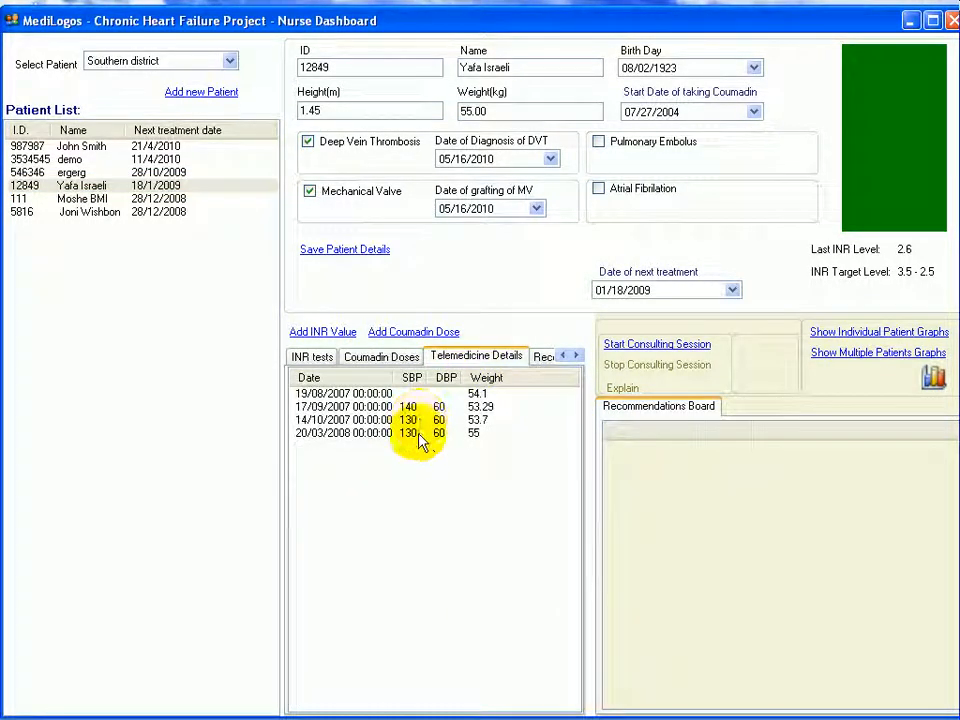
left_click(311, 356)
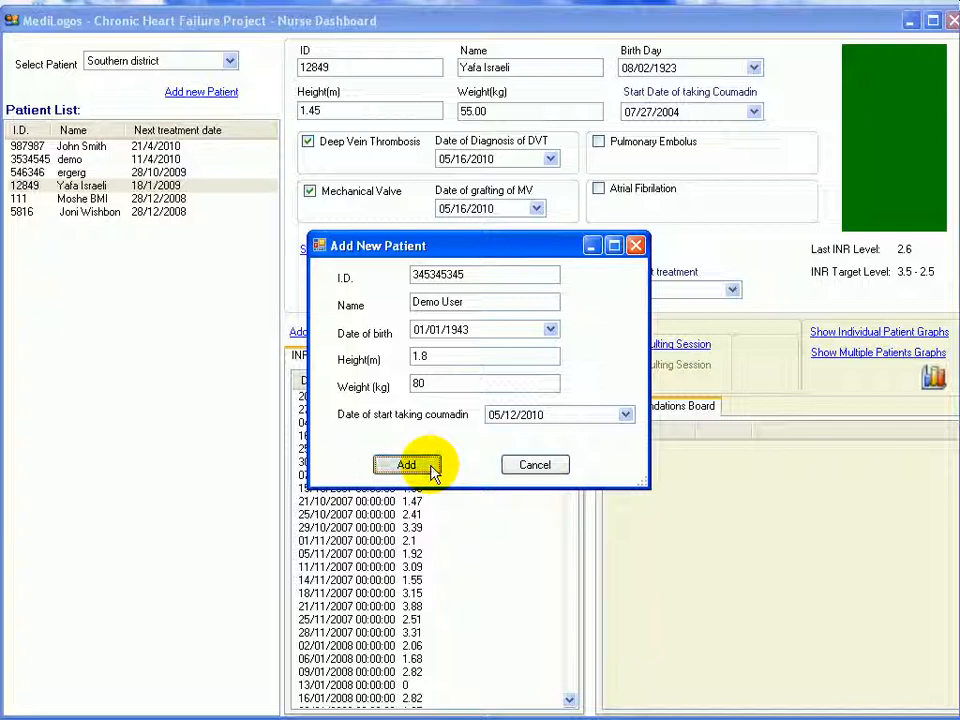
Save Demo User (1.8 m, 80 kg) and open their empty patient record
left_click(406, 464)
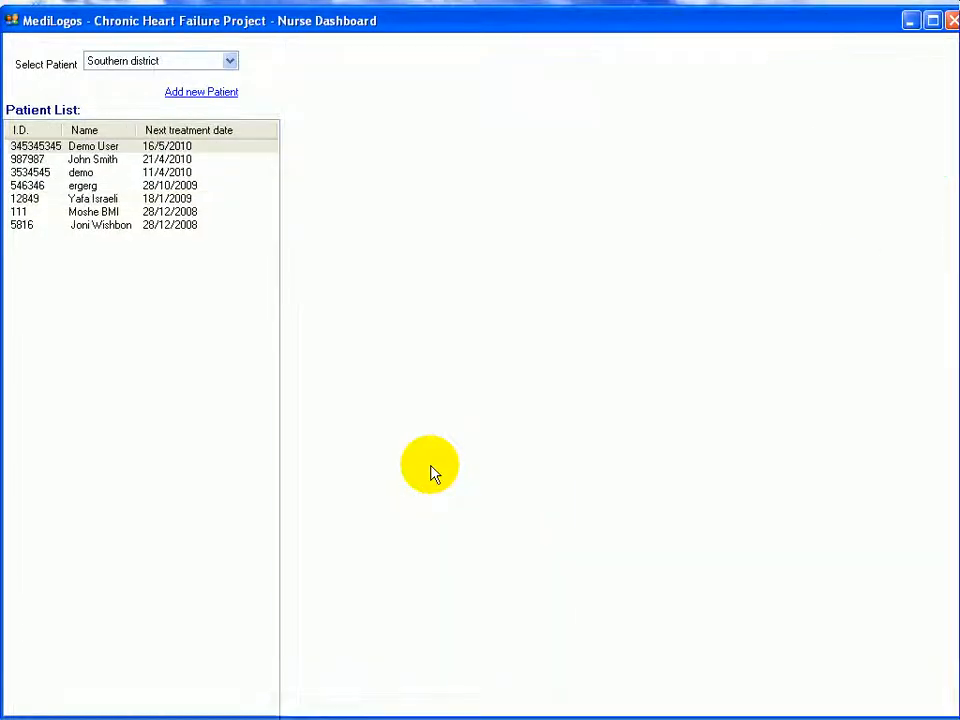
left_click(93, 146)
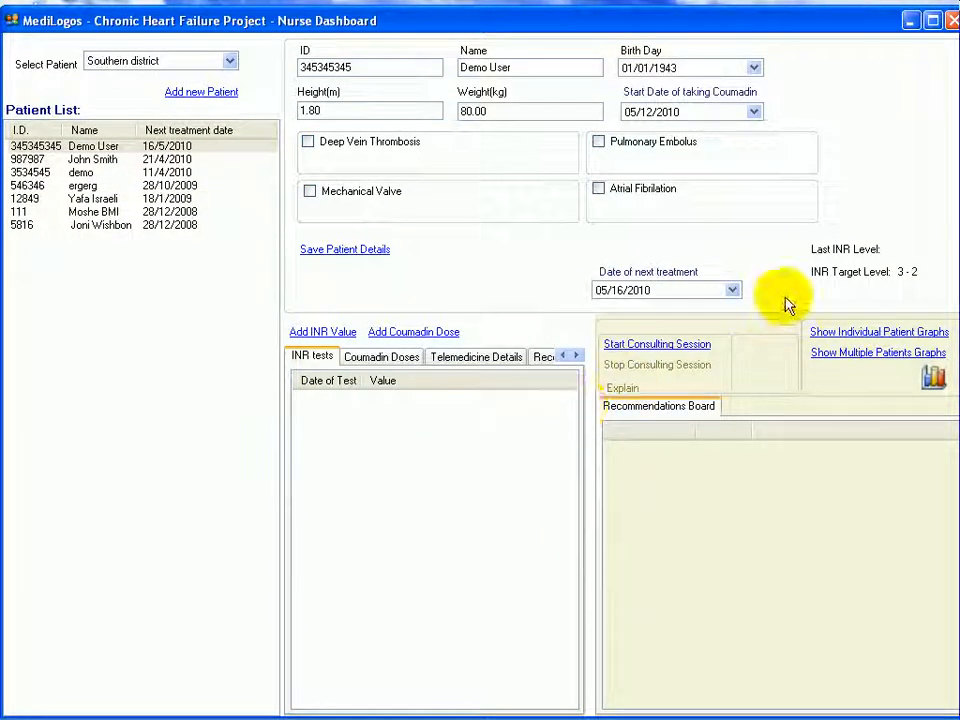
mouse_move(850, 230)
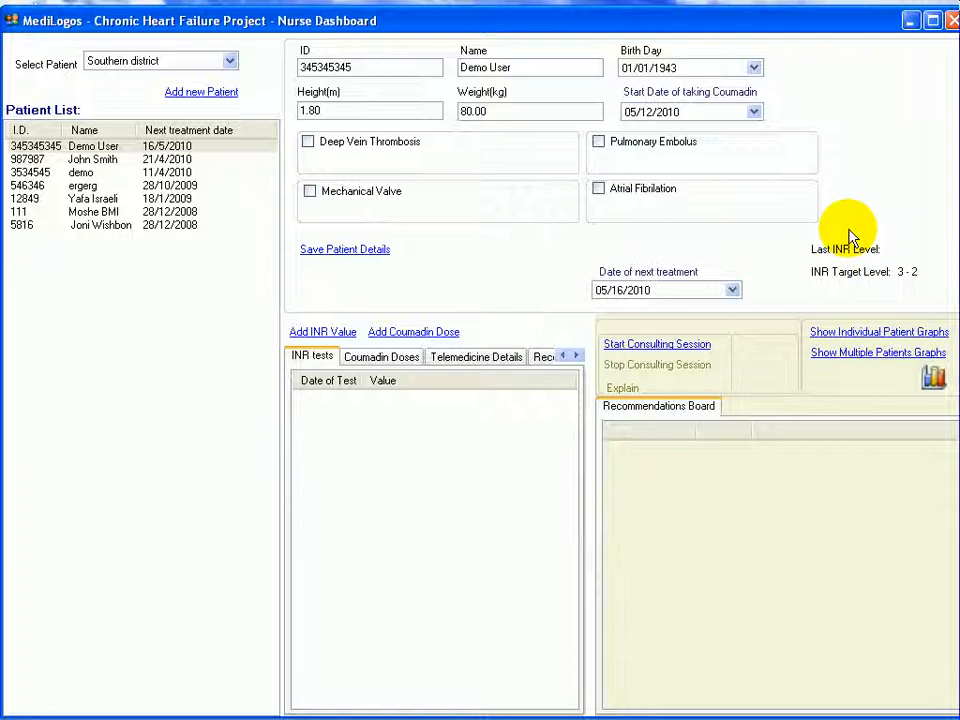
Add Demo User's first INR test with result 2.1, dated 16/05/2010
left_click(322, 331)
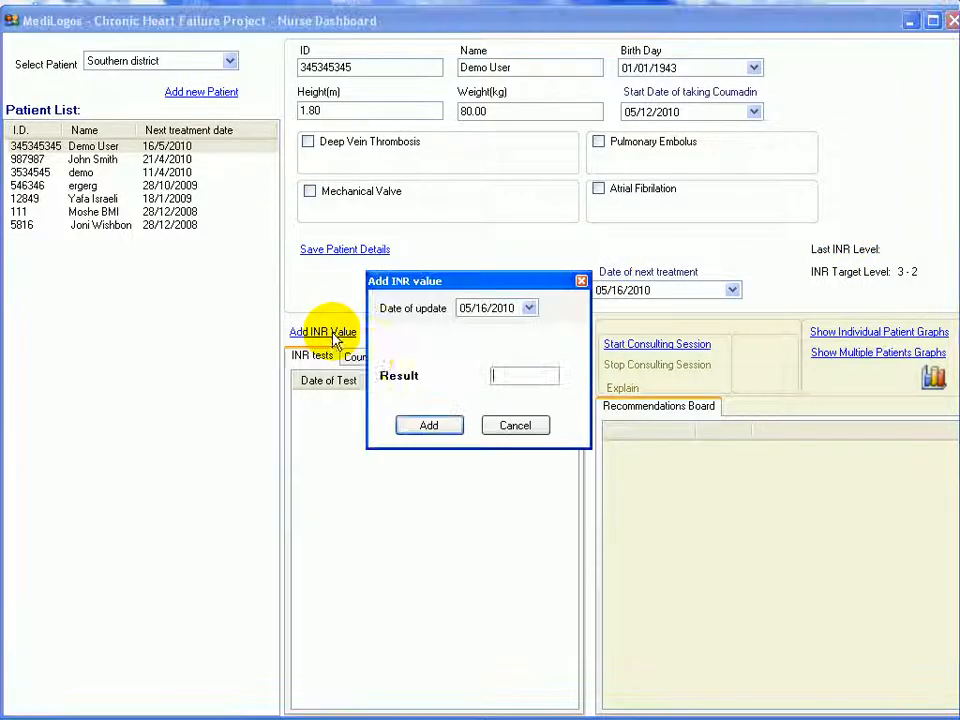
type("2.1")
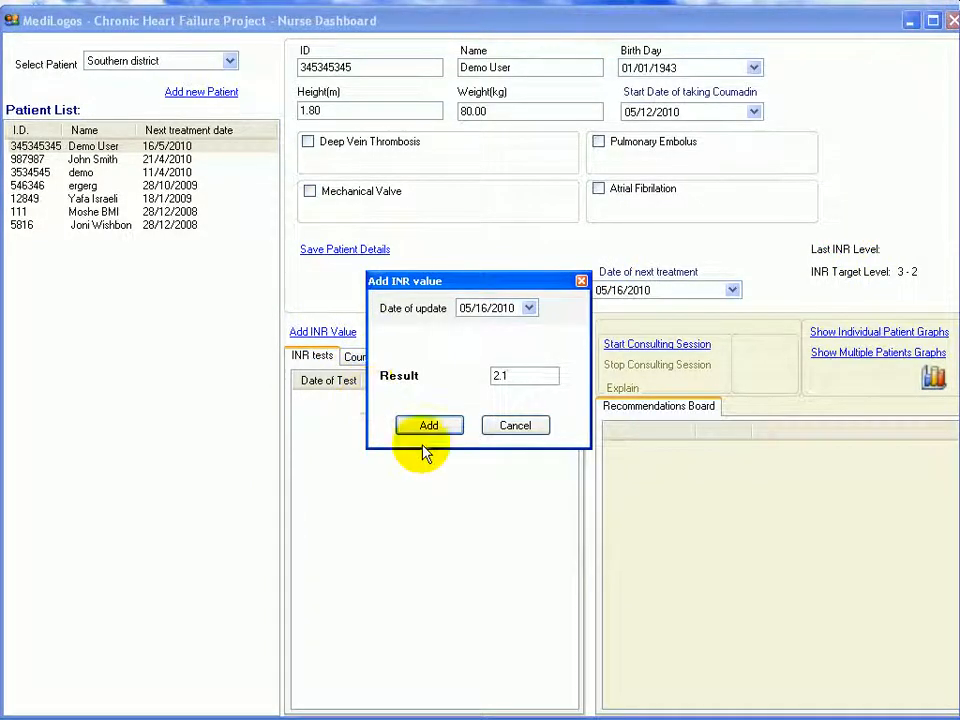
left_click(428, 425)
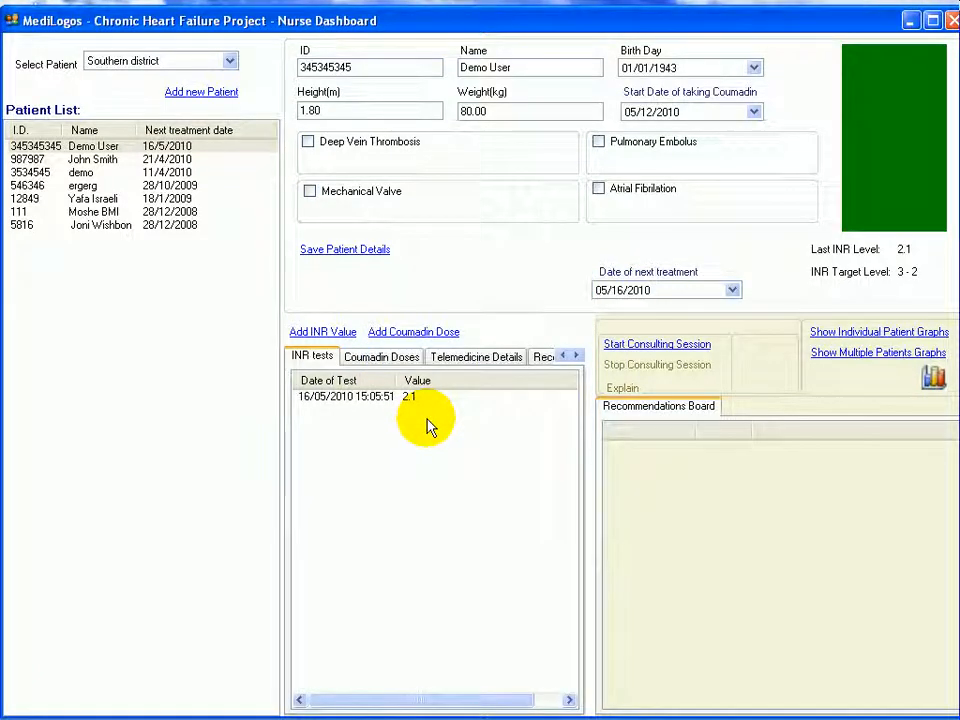
mouse_move(835, 290)
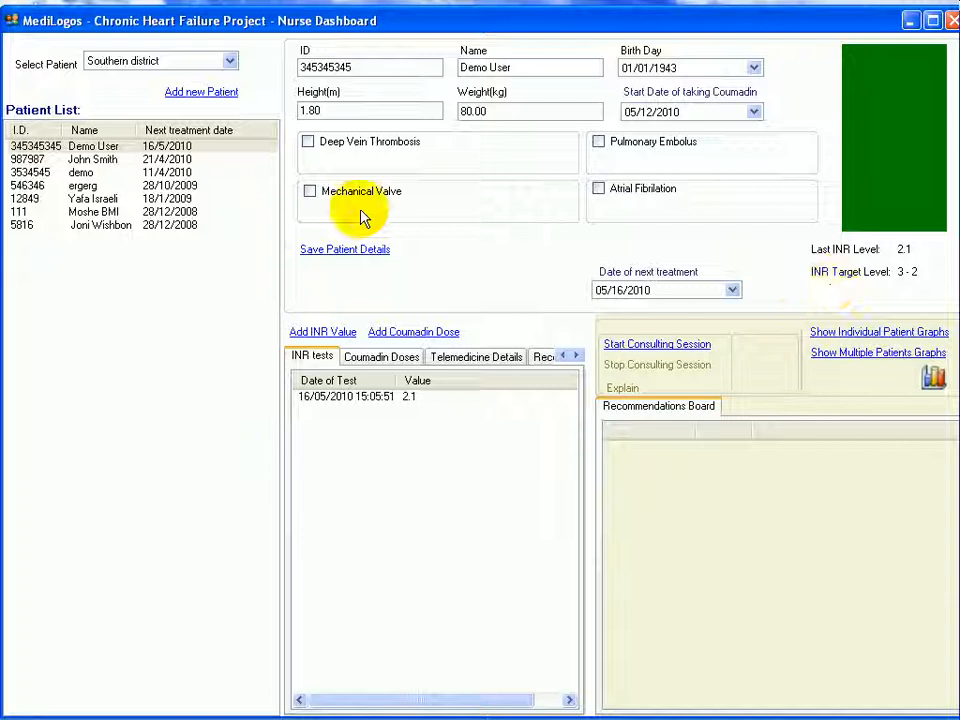
left_click(310, 191)
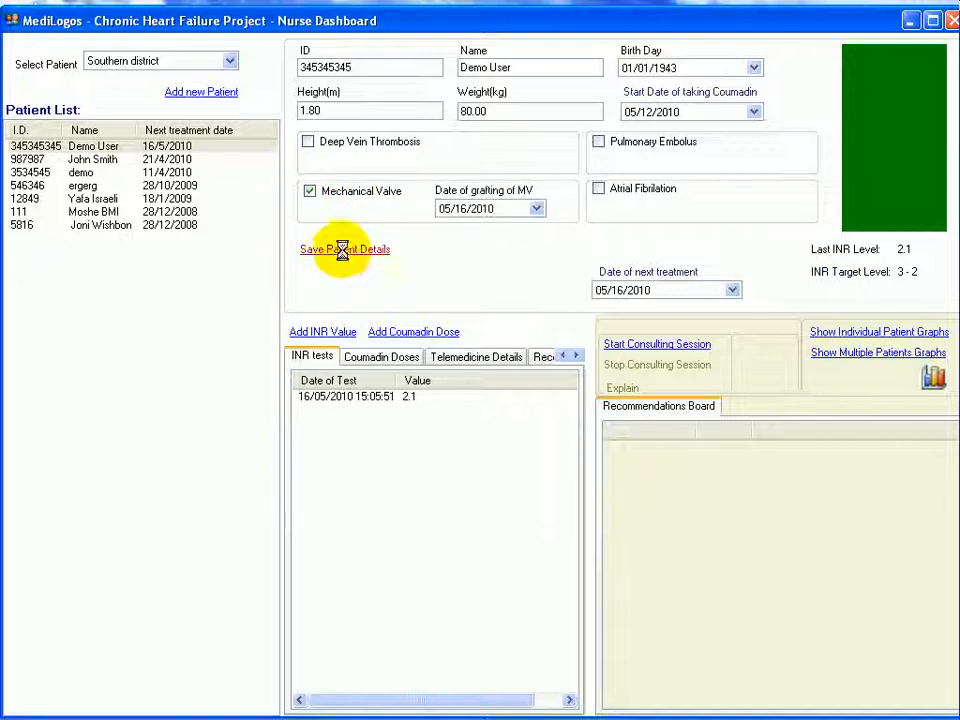
left_click(344, 249)
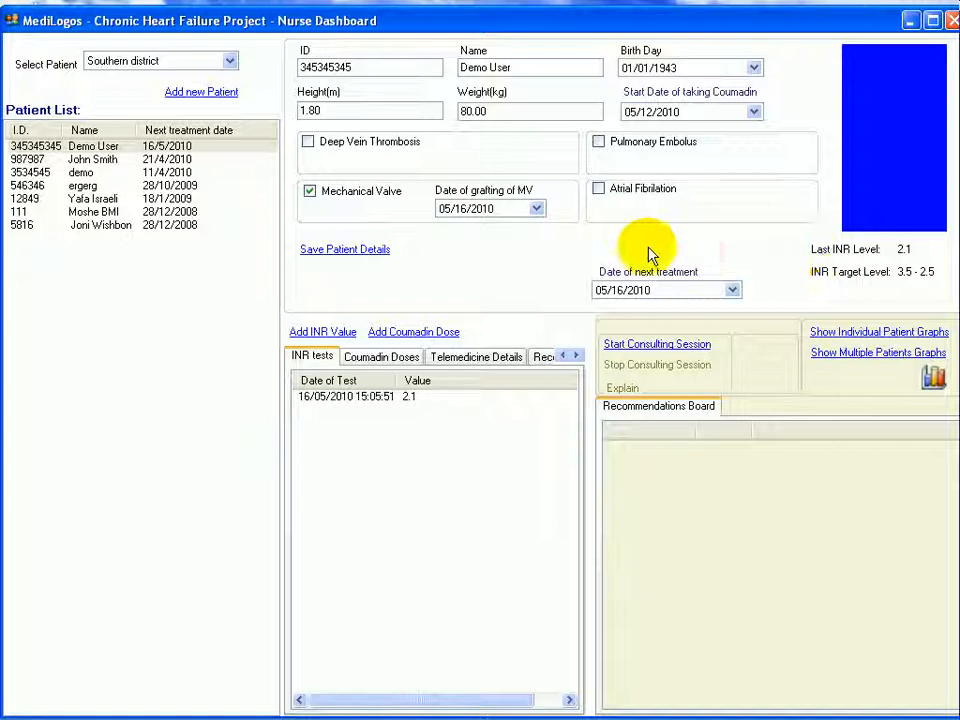
left_click(310, 190)
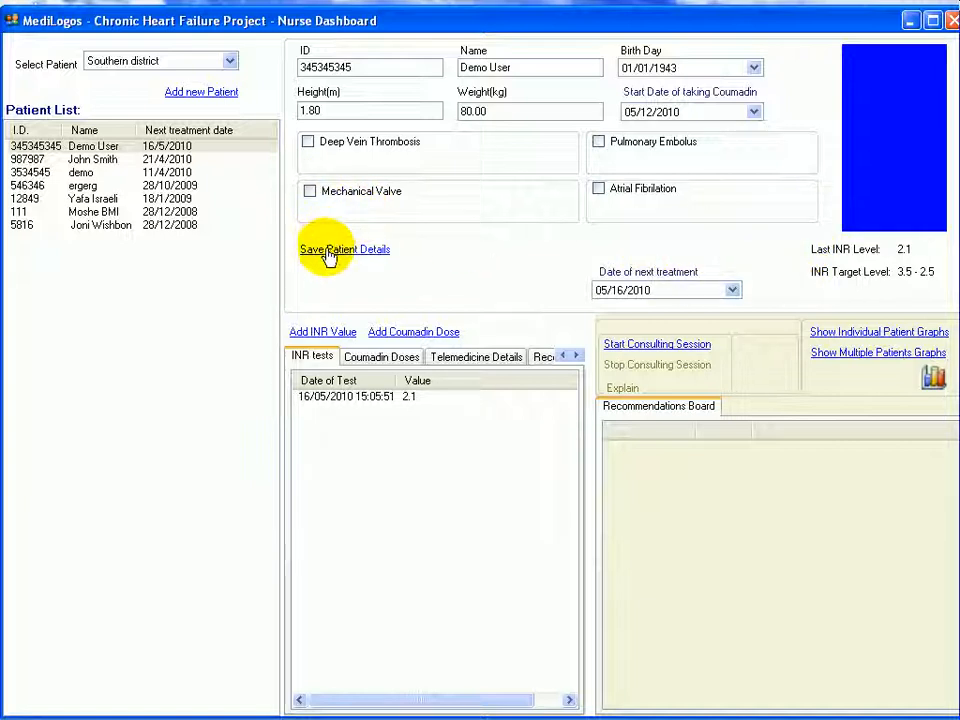
left_click(344, 249)
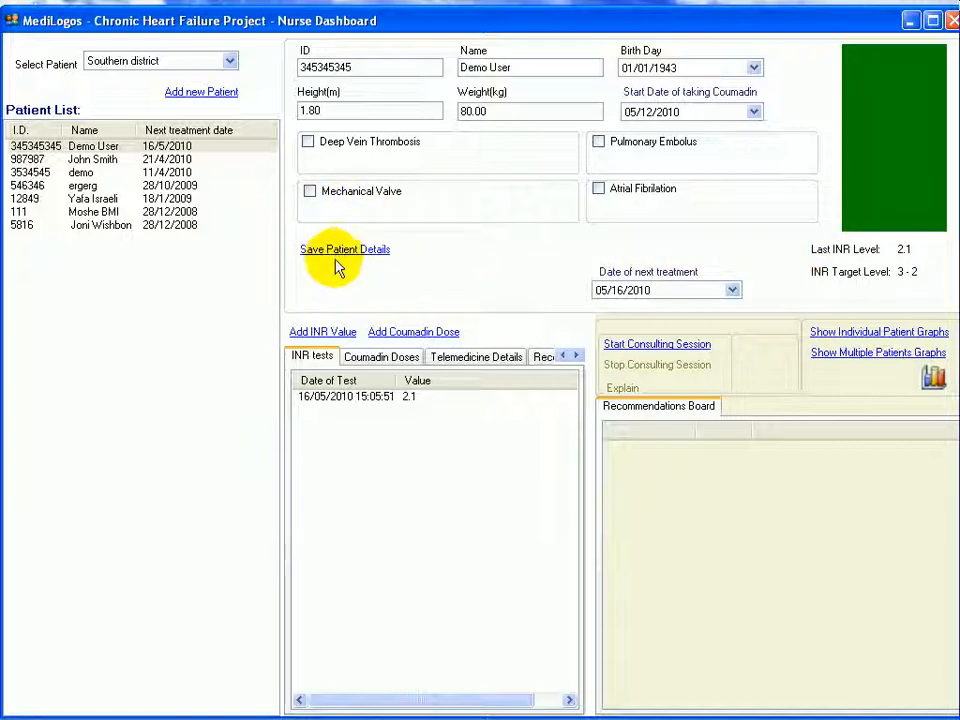
mouse_move(657, 344)
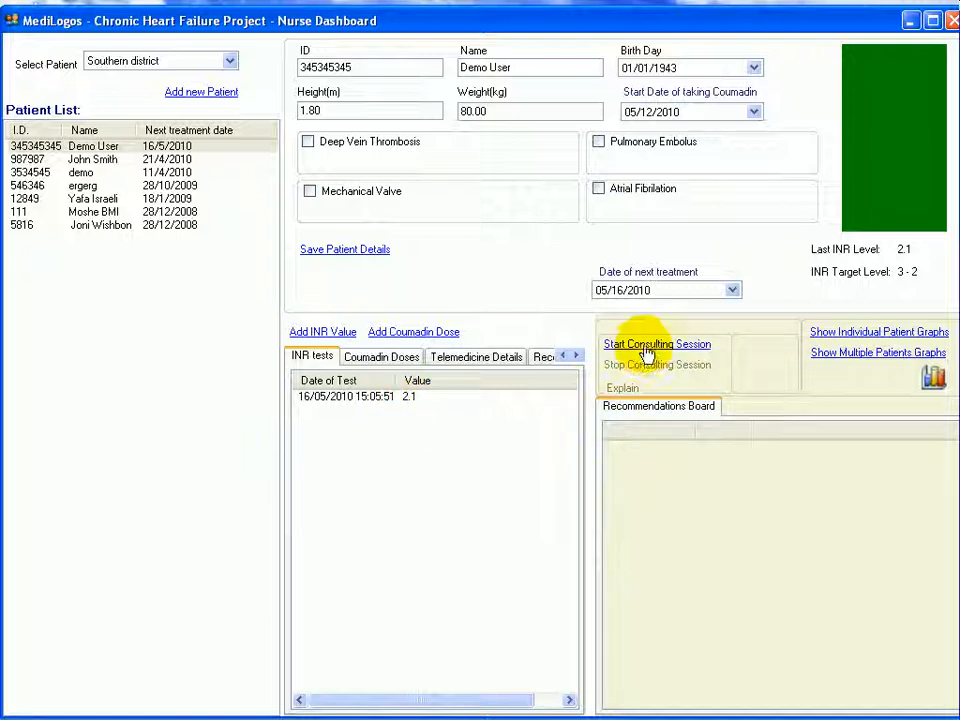
Start a consulting session and pass the treatment, no-bleeding and INR checks
left_click(657, 344)
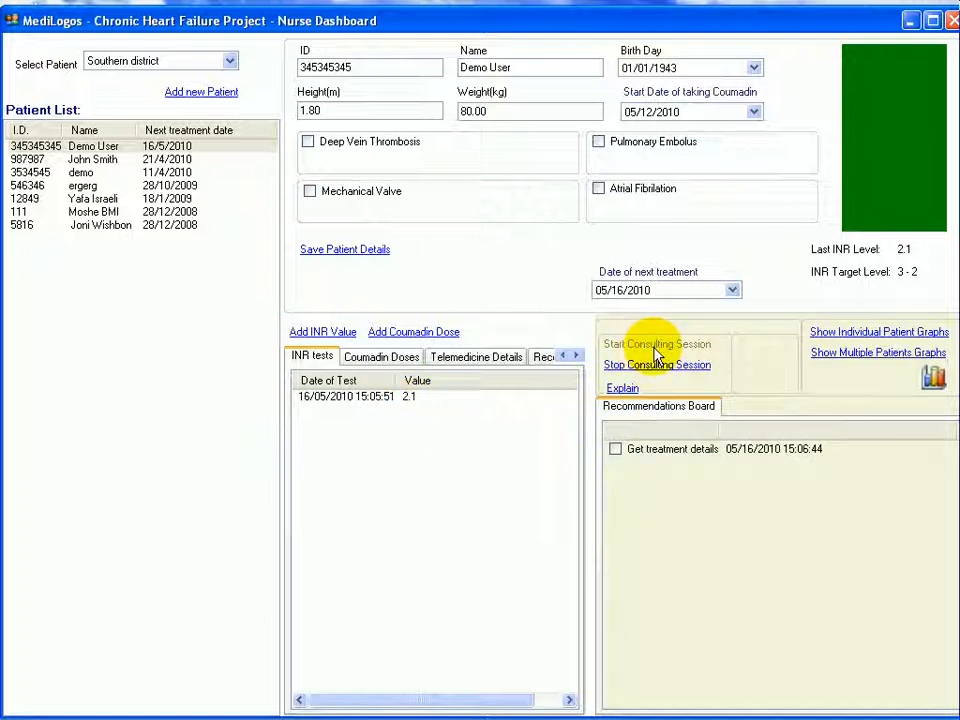
left_click(672, 448)
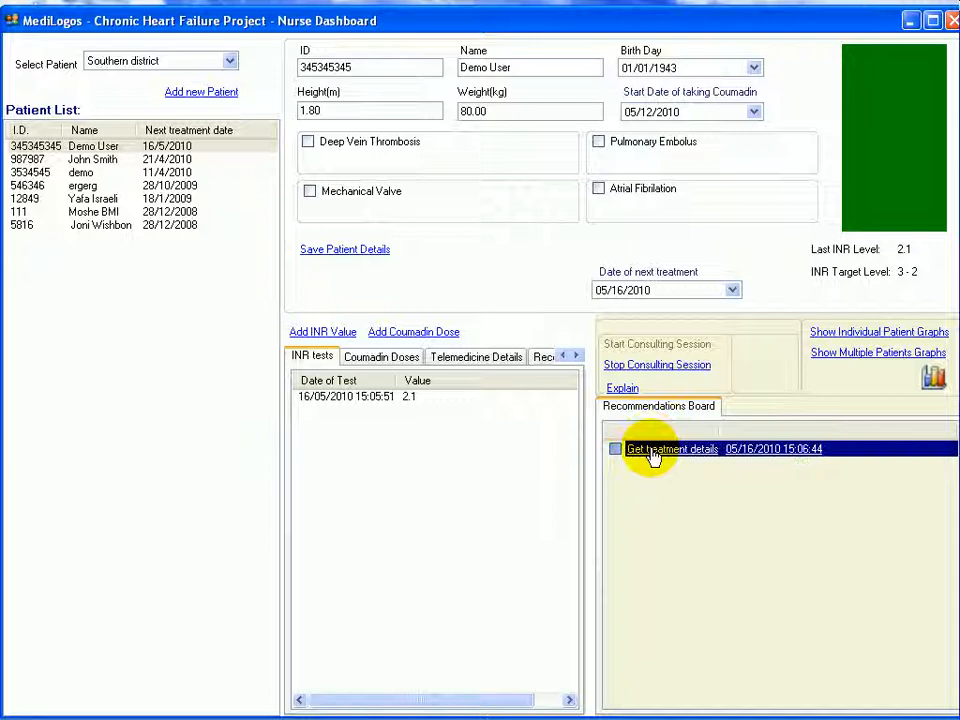
left_click(672, 448)
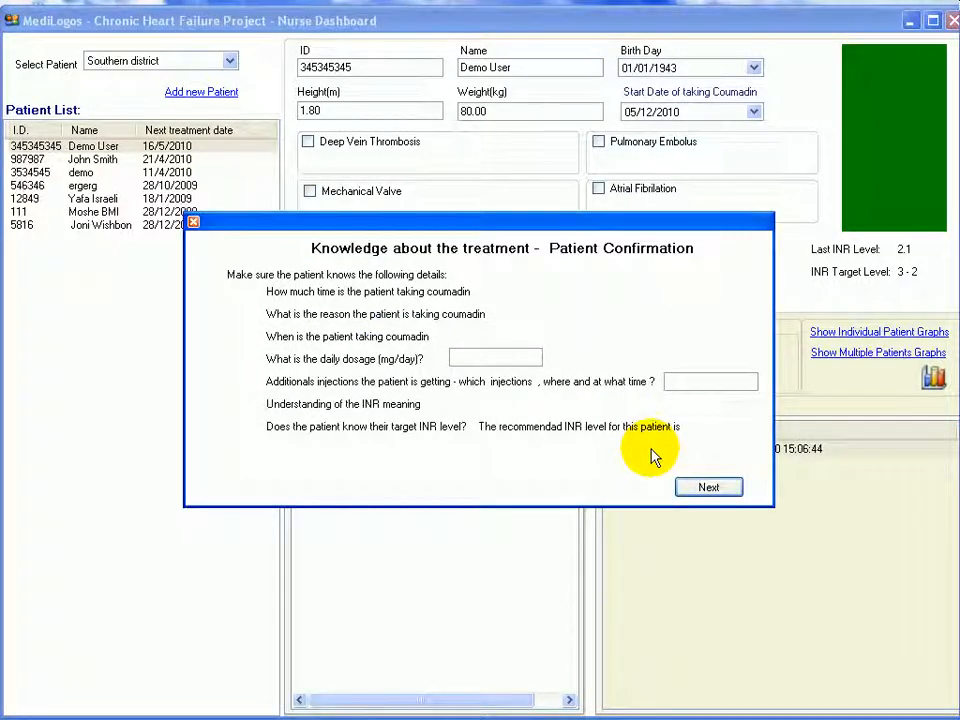
mouse_move(477, 355)
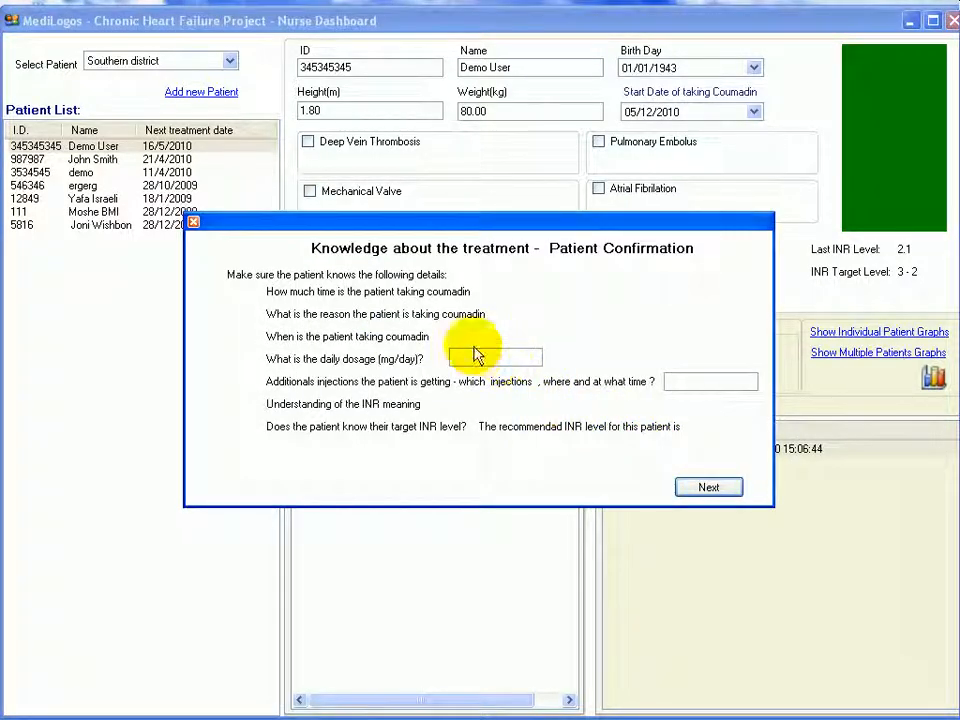
mouse_move(368, 435)
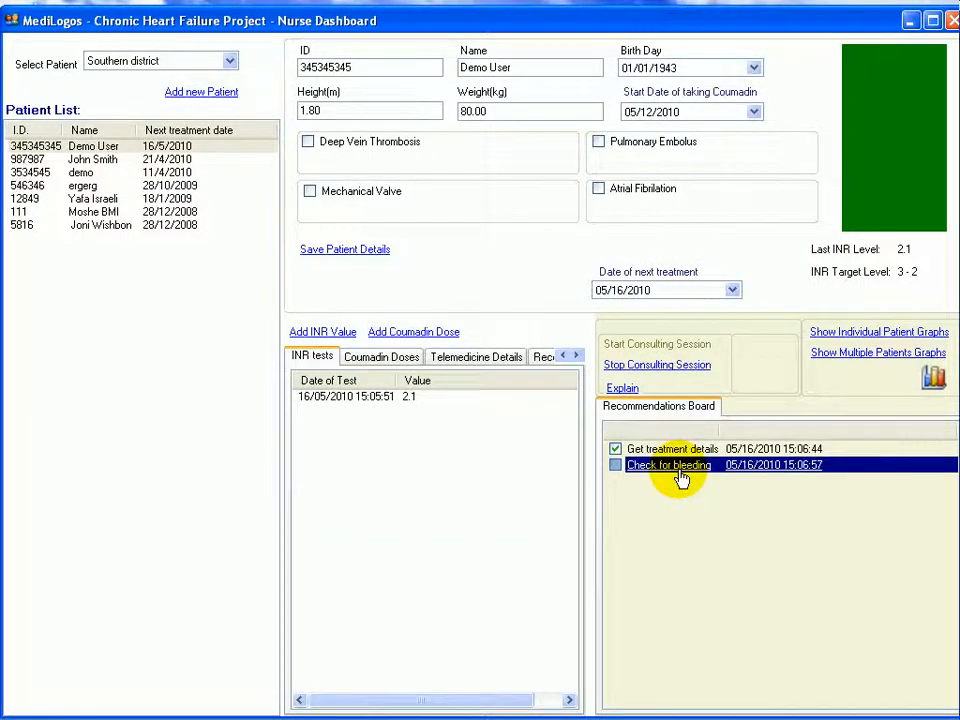
left_click(668, 465)
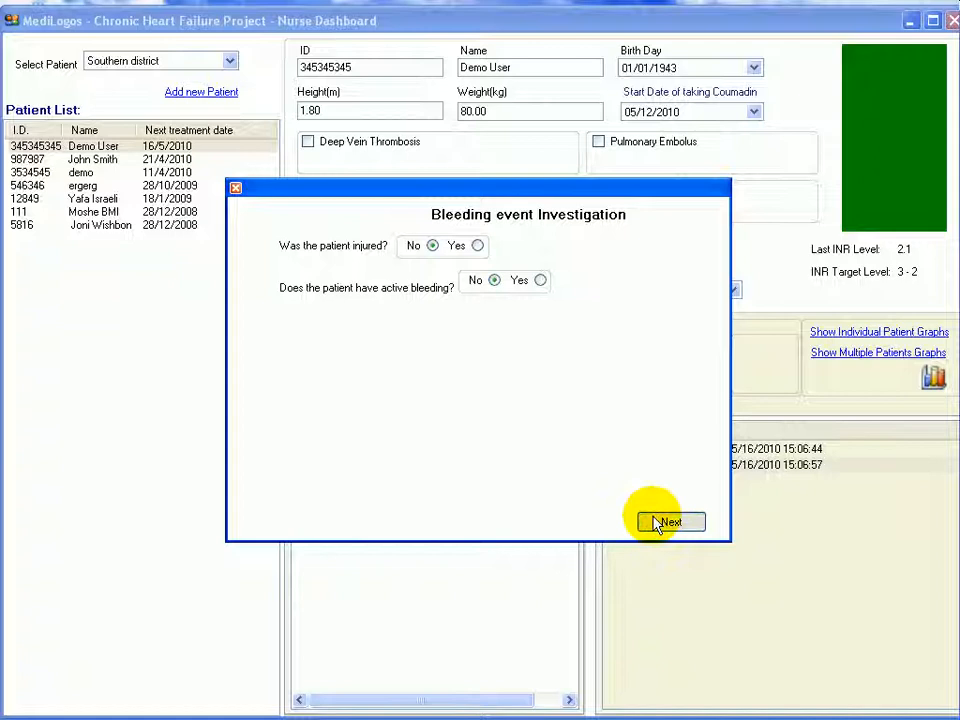
left_click(669, 521)
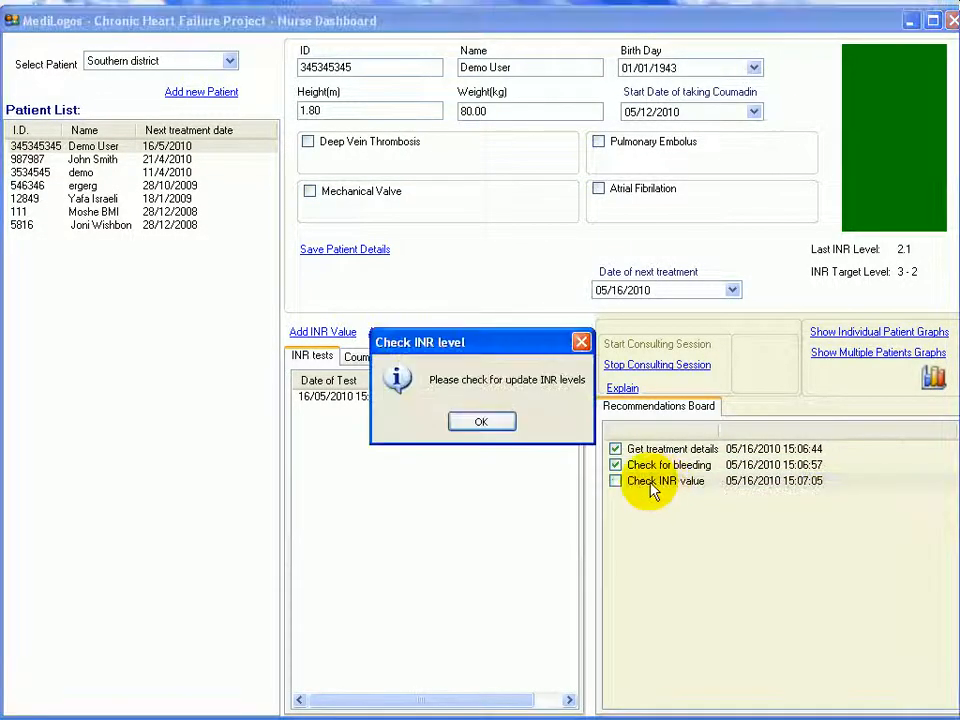
left_click(481, 421)
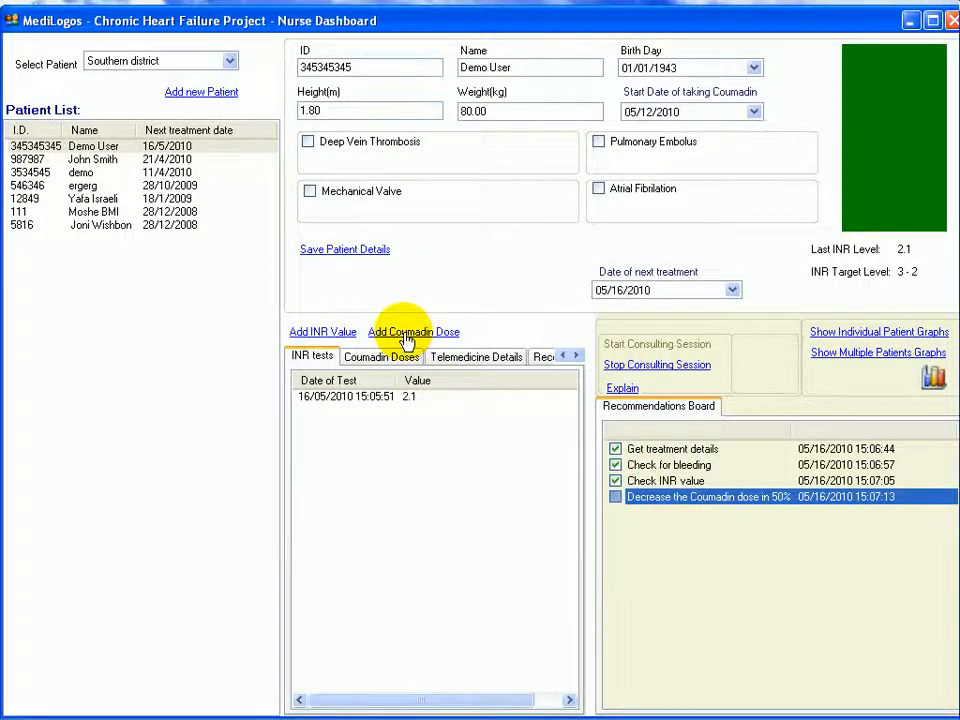
Log the halved Coumadin dose and set the next treatment to 05/18/2010
left_click(414, 331)
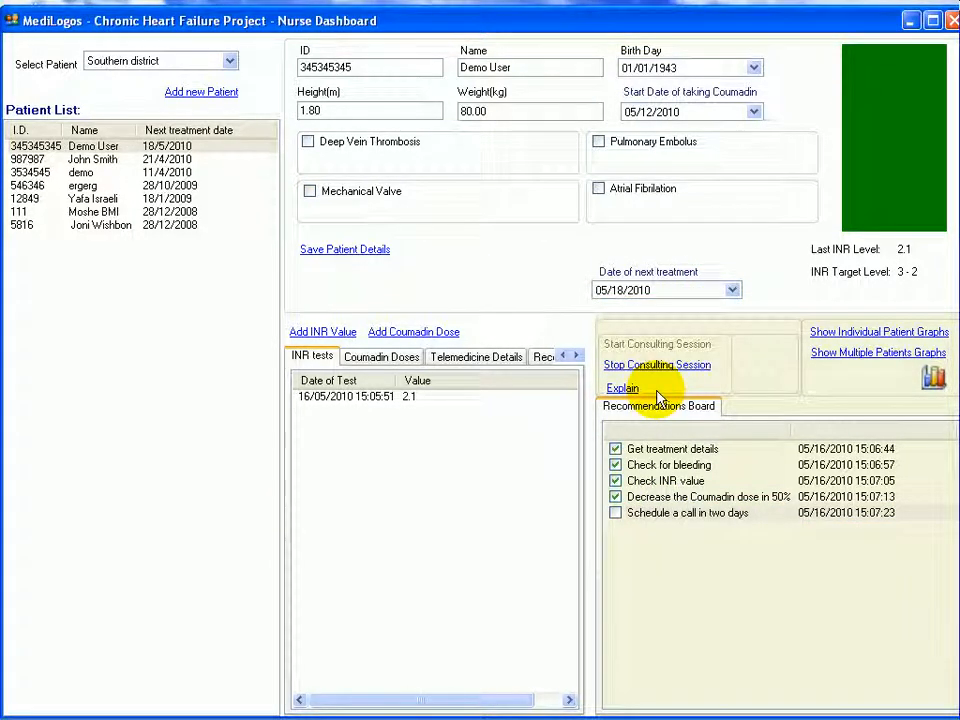
left_click(688, 512)
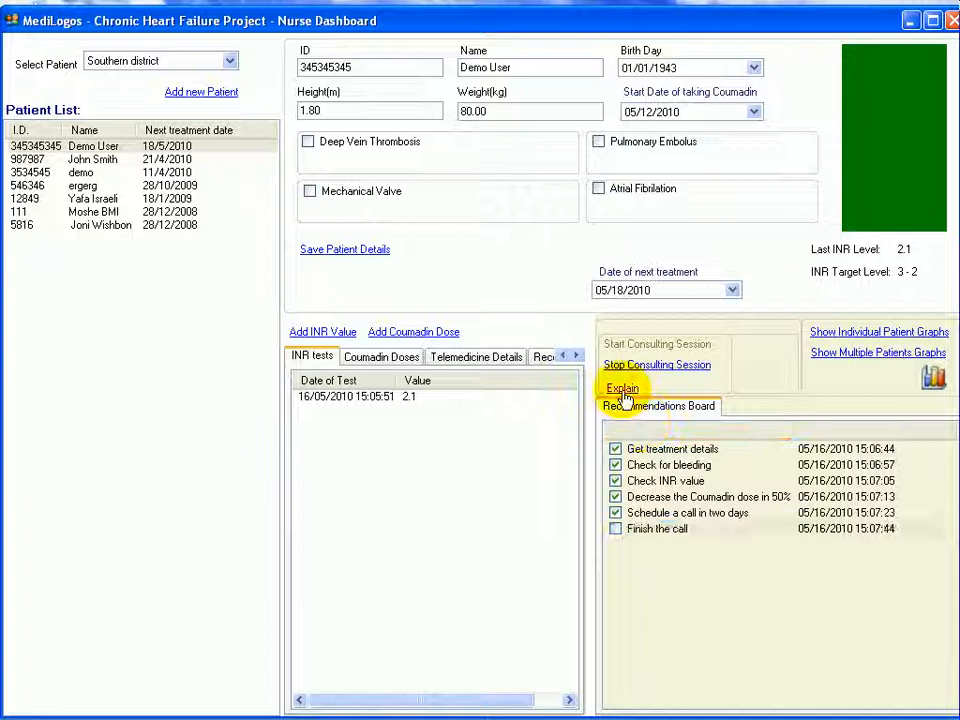
left_click(622, 388)
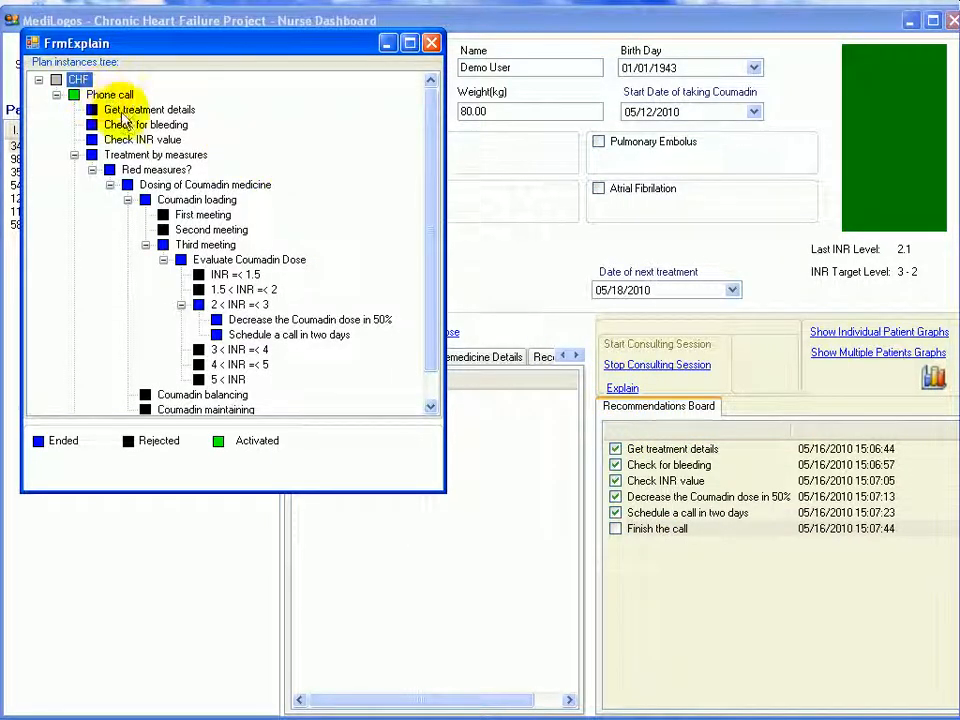
Browse the plan explanation tree, then relaunch the CHF Call Center dashboard
scroll("down", 3)
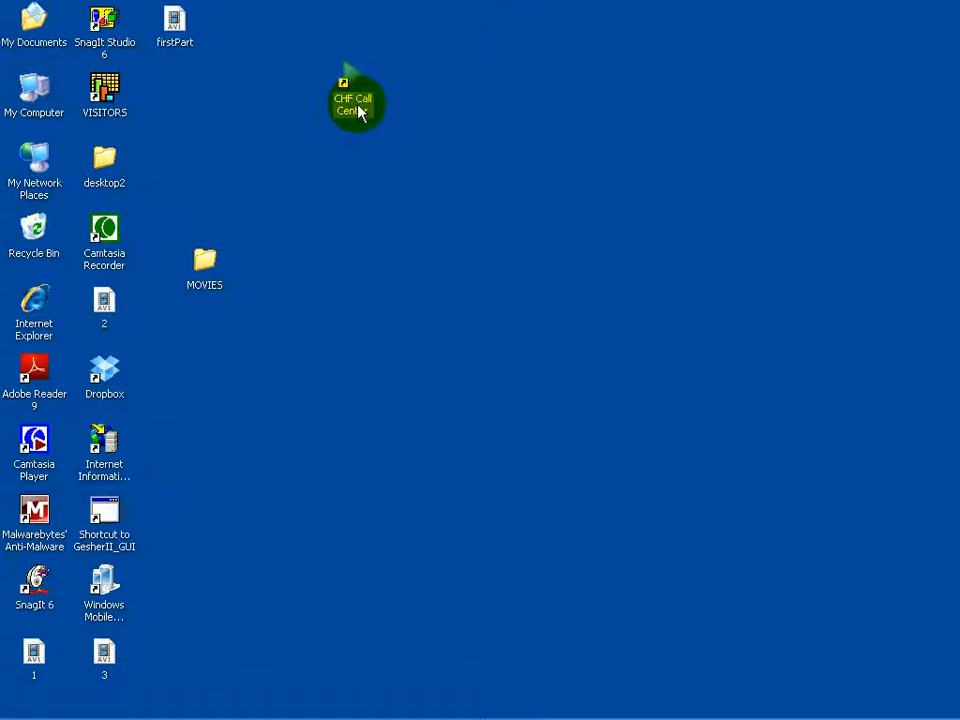
double_click(357, 98)
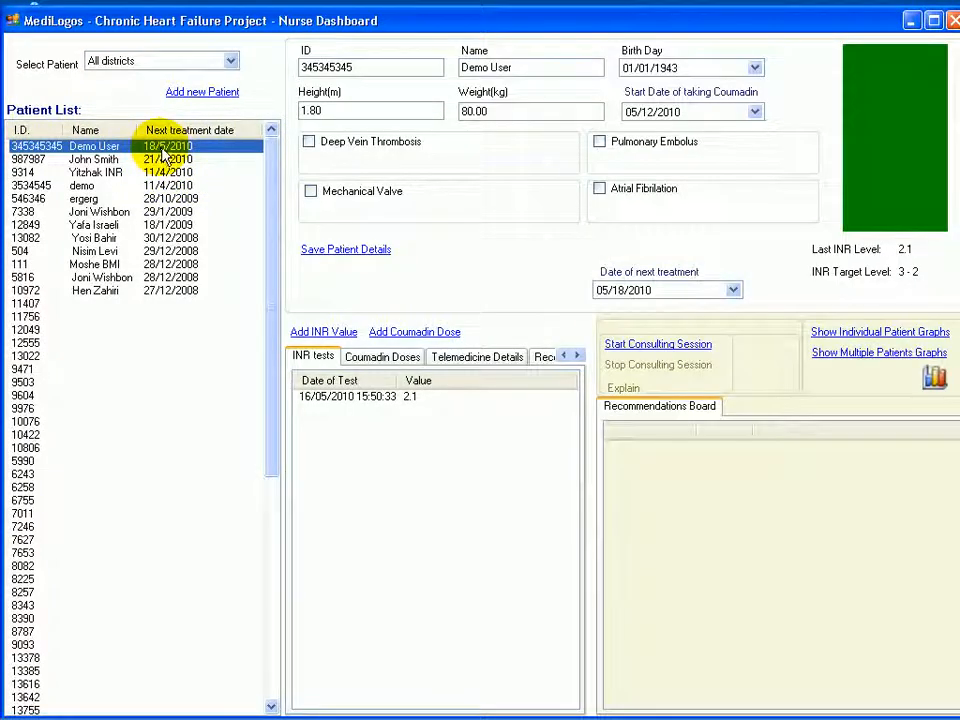
Add Demo User's second INR test with result 1.7, dated 18/05/2010
left_click(323, 331)
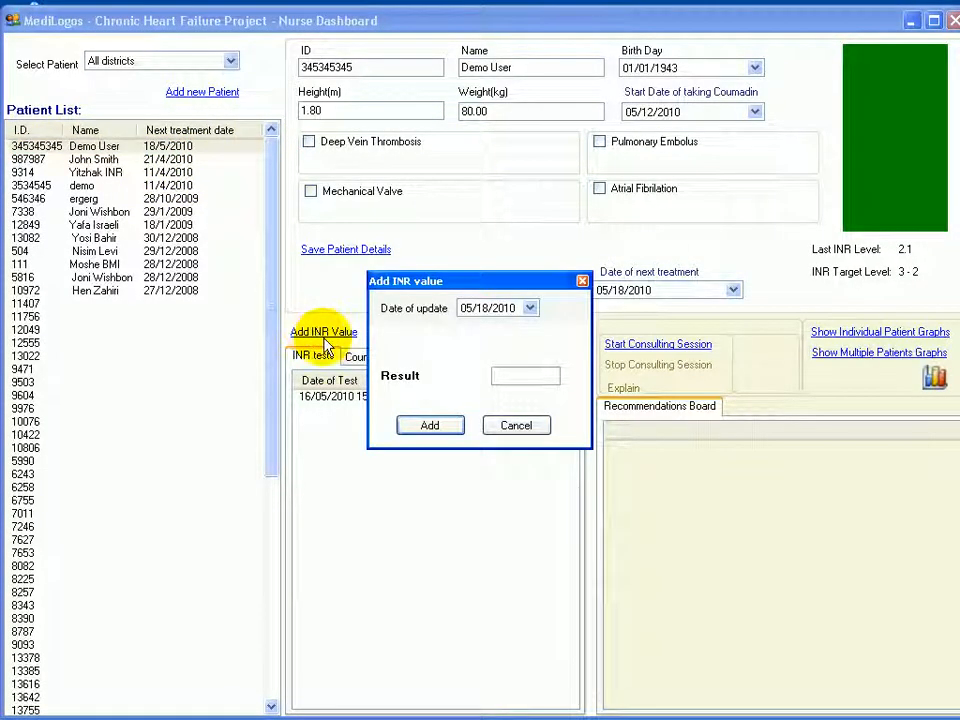
type("1.7")
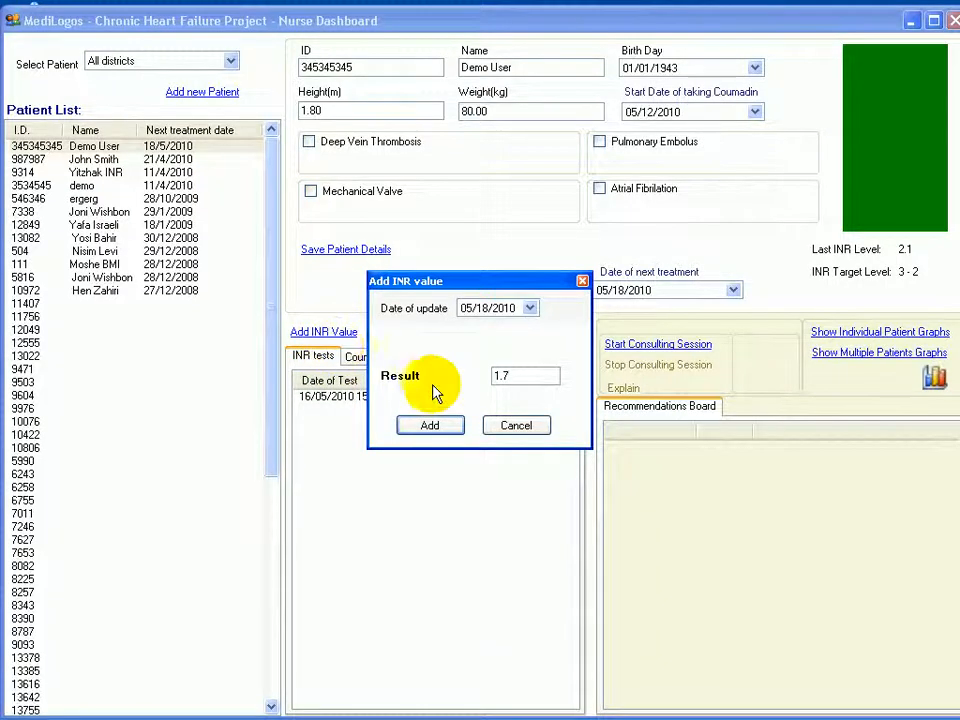
left_click(430, 425)
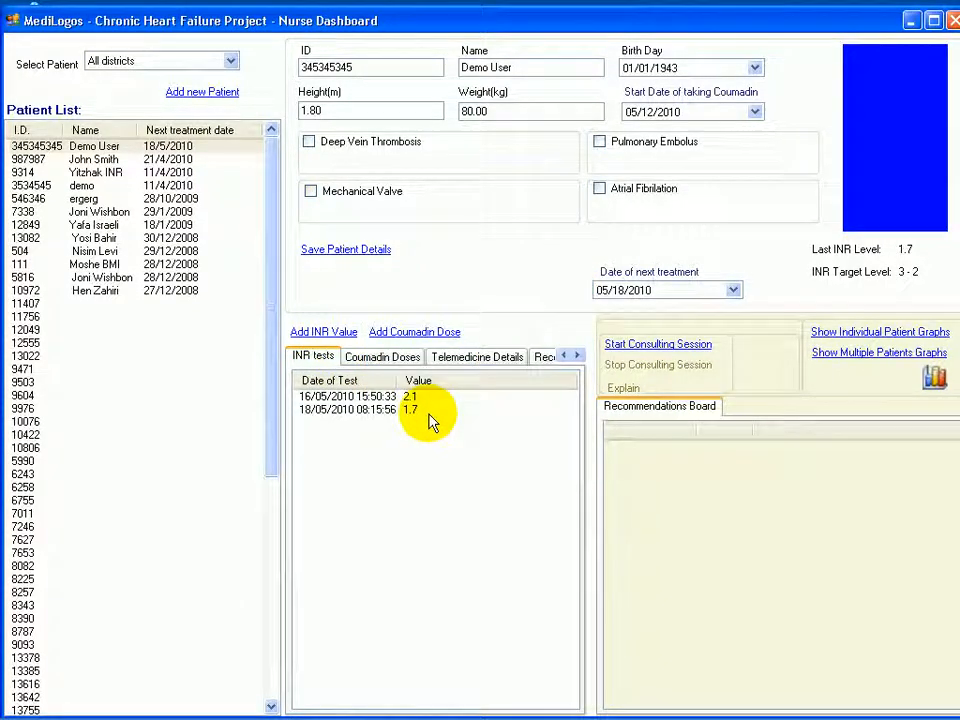
mouse_move(775, 300)
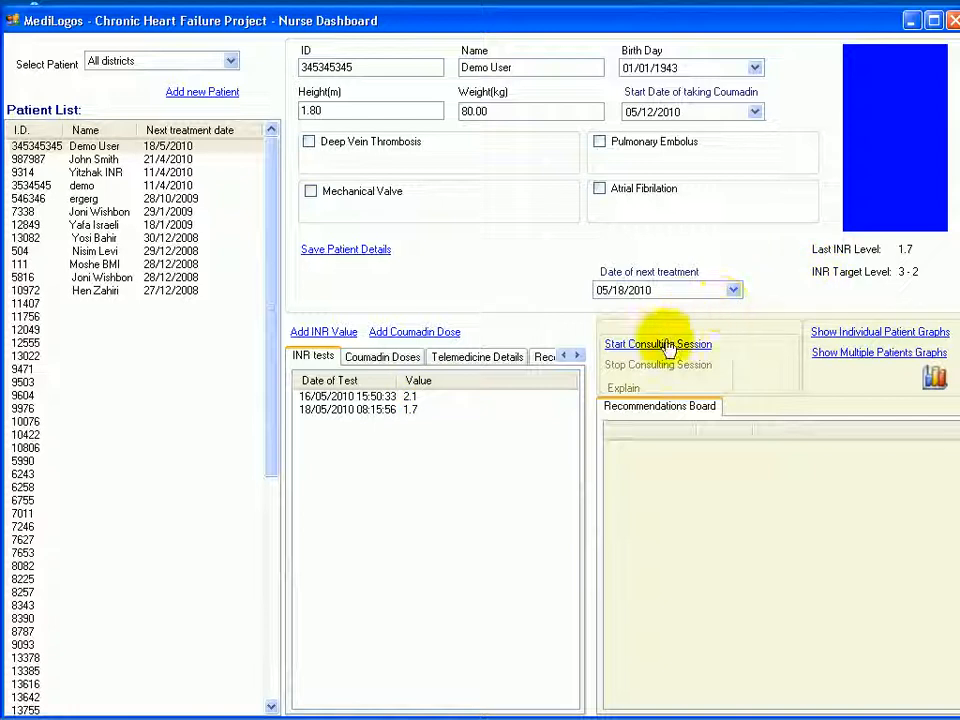
Start a new consulting session and answer the treatment questions with a 2.5 daily dosage
left_click(657, 344)
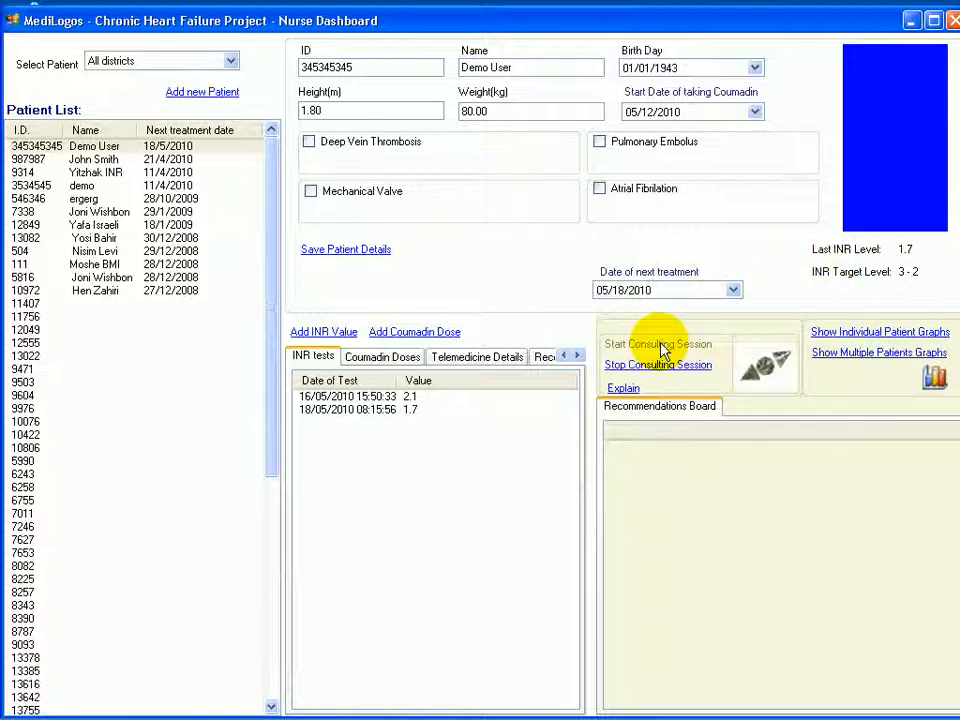
left_click(657, 343)
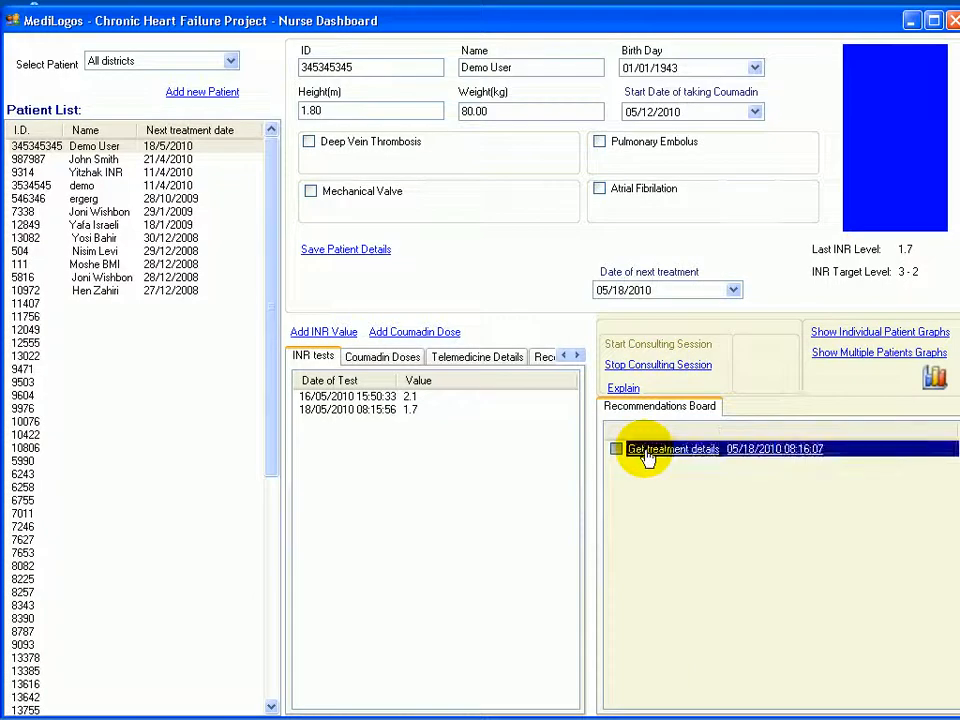
left_click(673, 448)
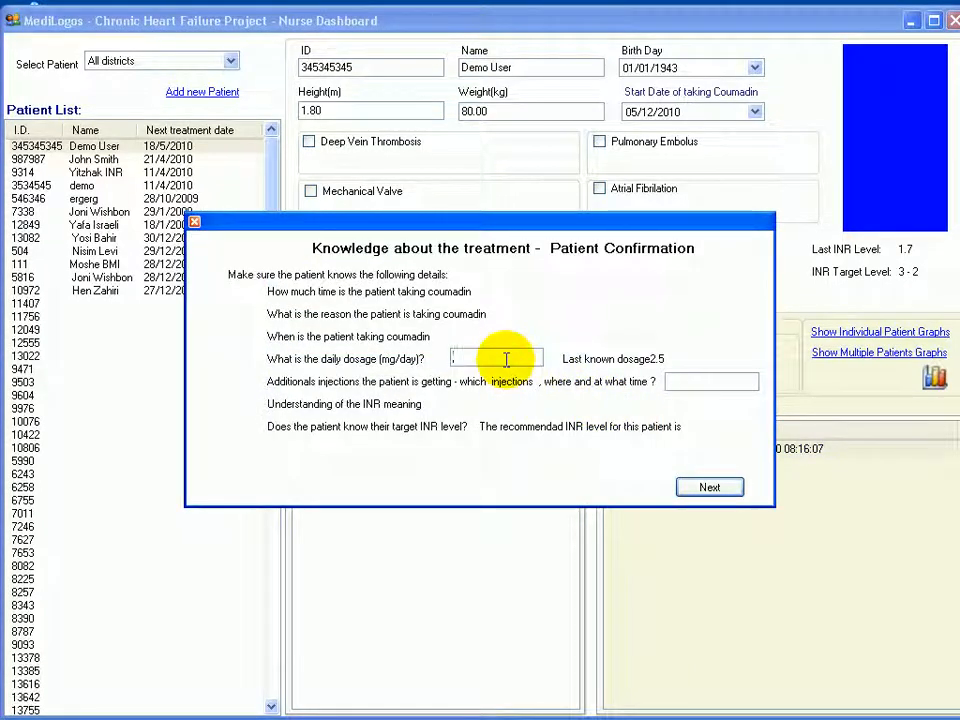
type("2.5")
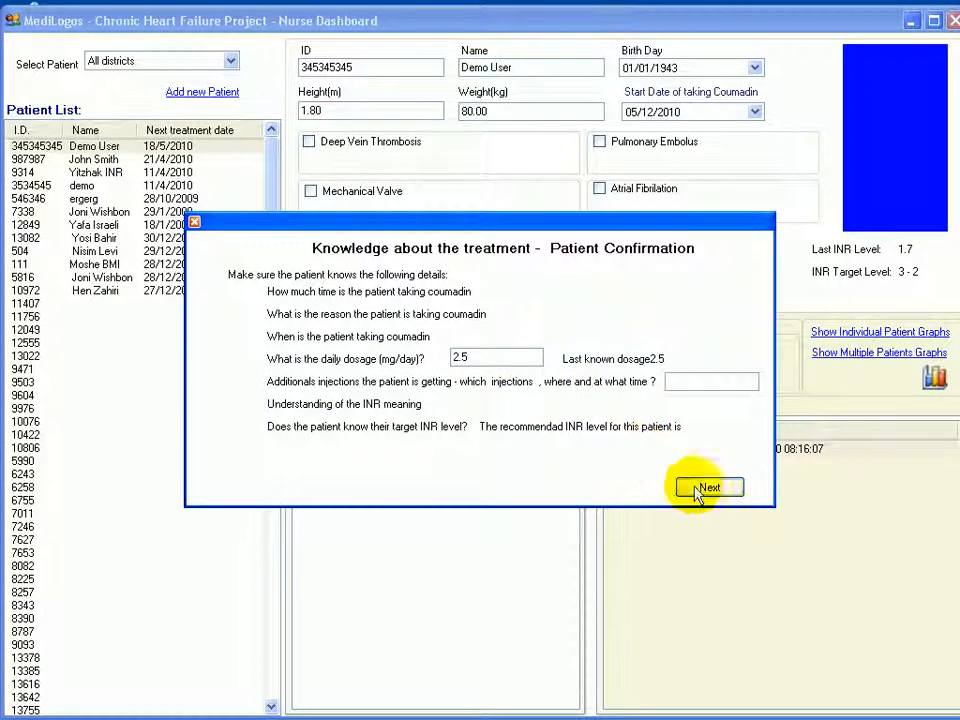
left_click(709, 487)
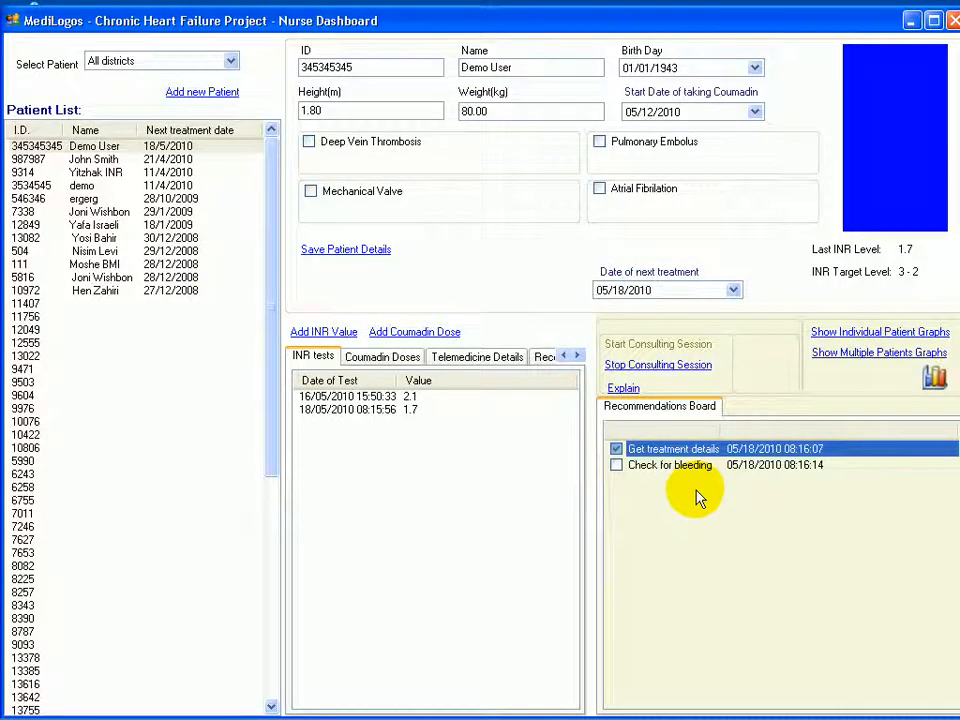
Report active bleeding that has not stopped in the bleeding investigation
left_click(616, 464)
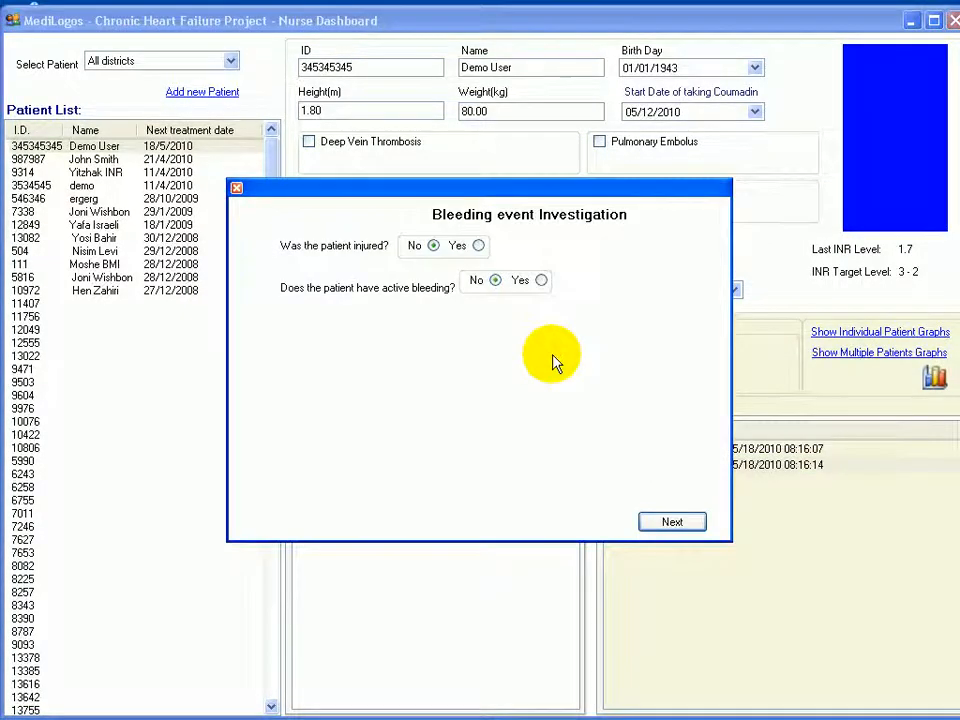
left_click(541, 280)
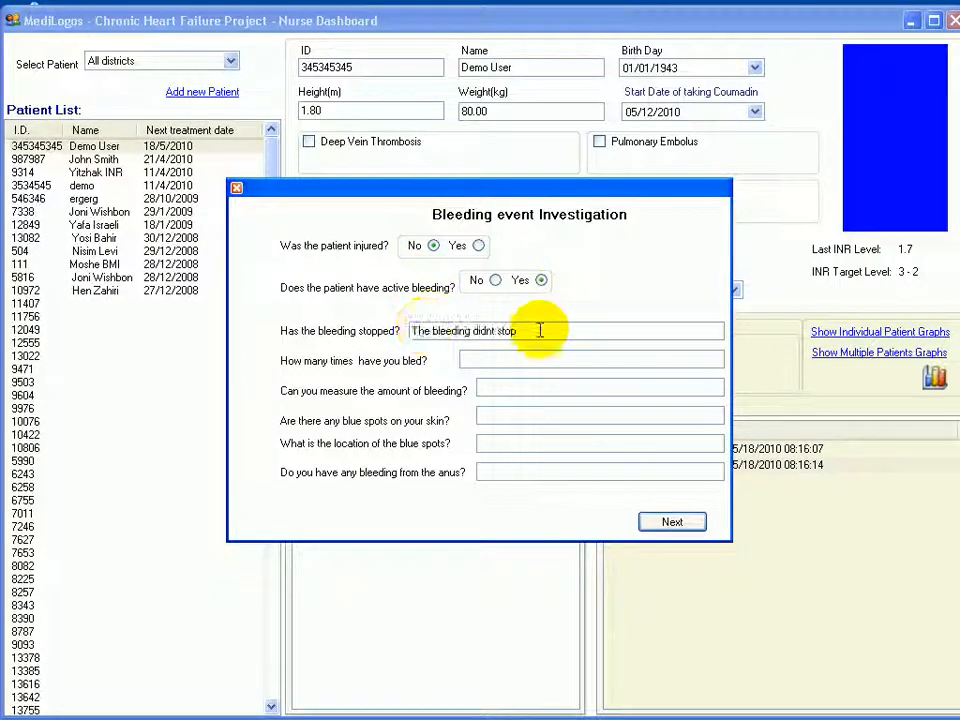
left_click(672, 521)
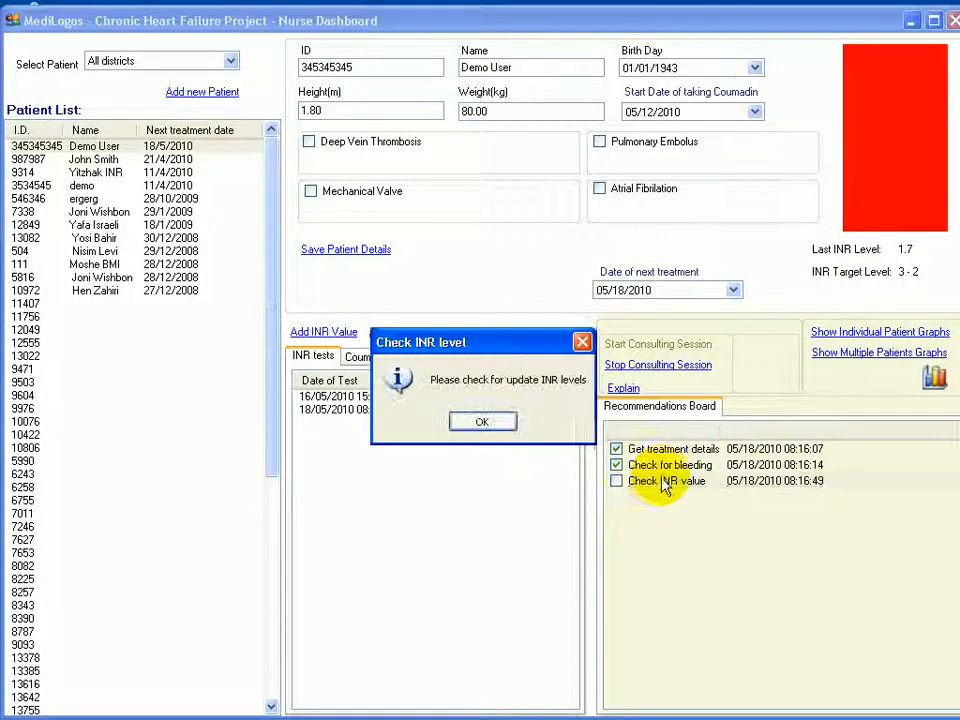
Acknowledge the INR reminder and log 'The patient taking the drug IV' as the abnormal event
left_click(481, 421)
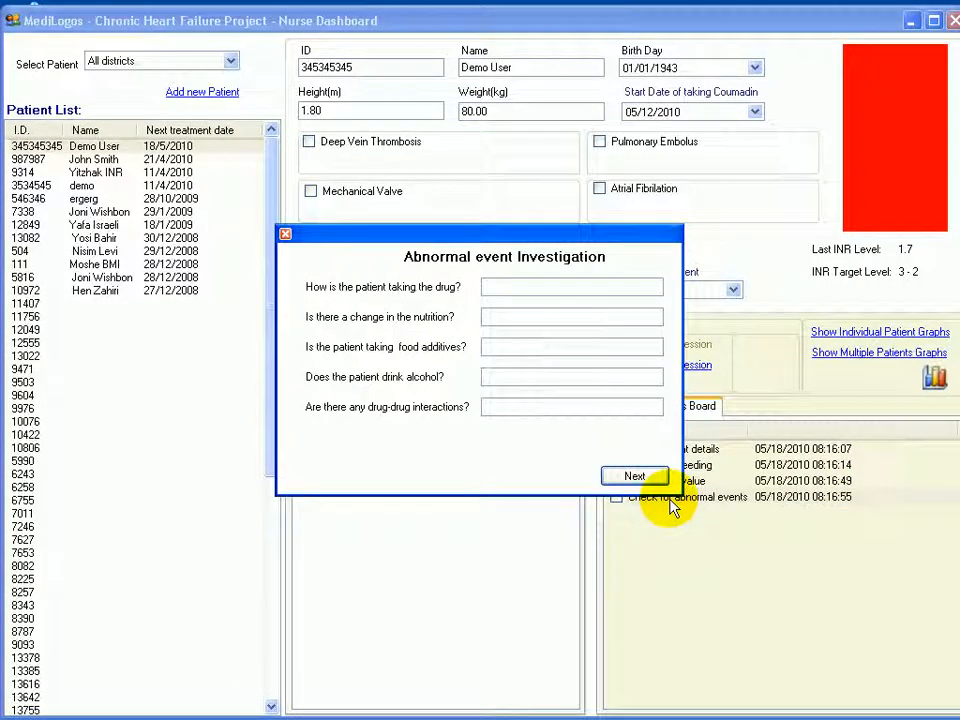
type("The patient taking the drug IV")
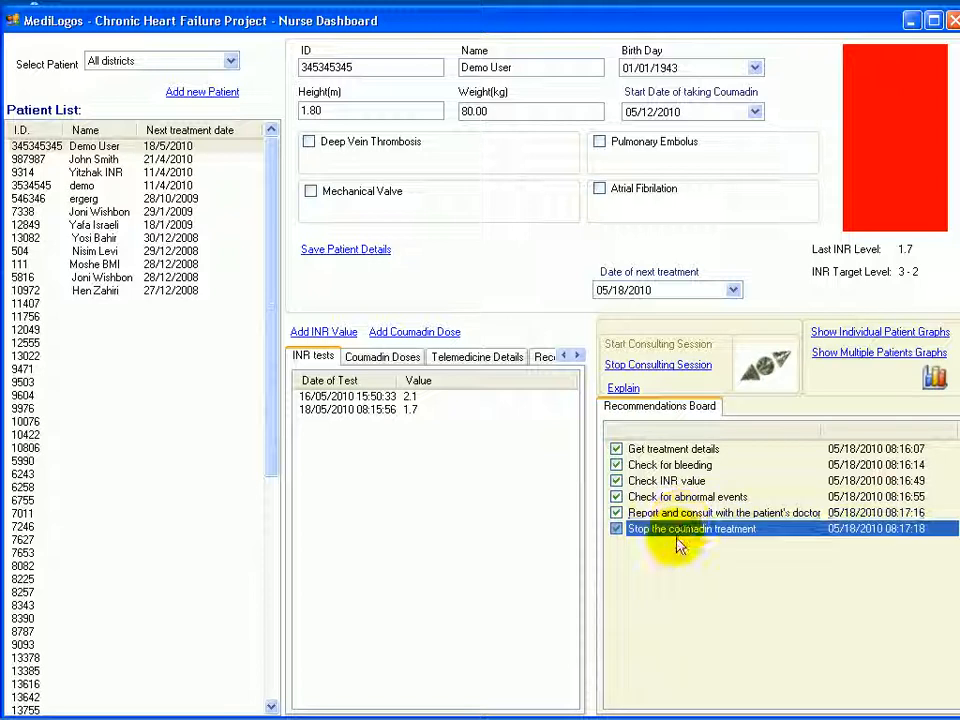
left_click(690, 544)
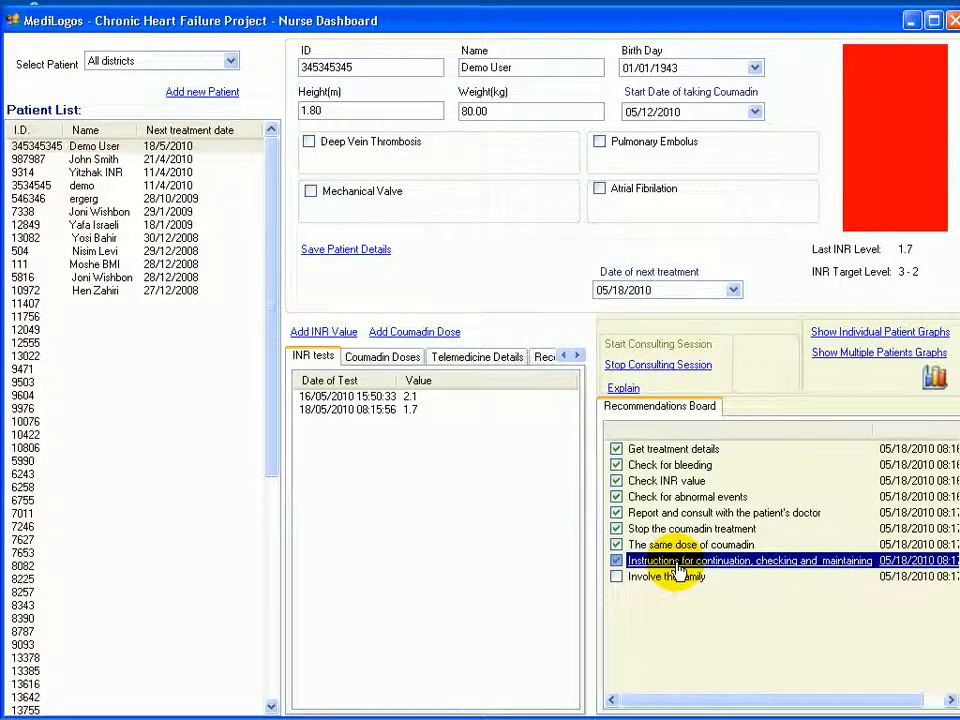
Tick involving the family, scheduling tomorrow's call and finishing the call
left_click(666, 576)
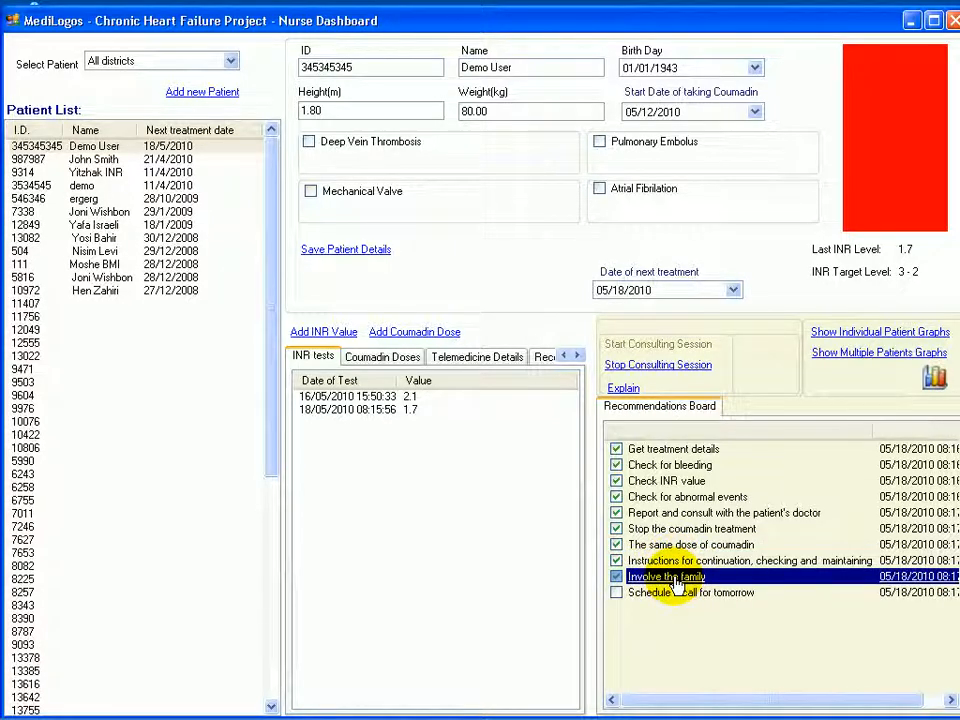
left_click(690, 592)
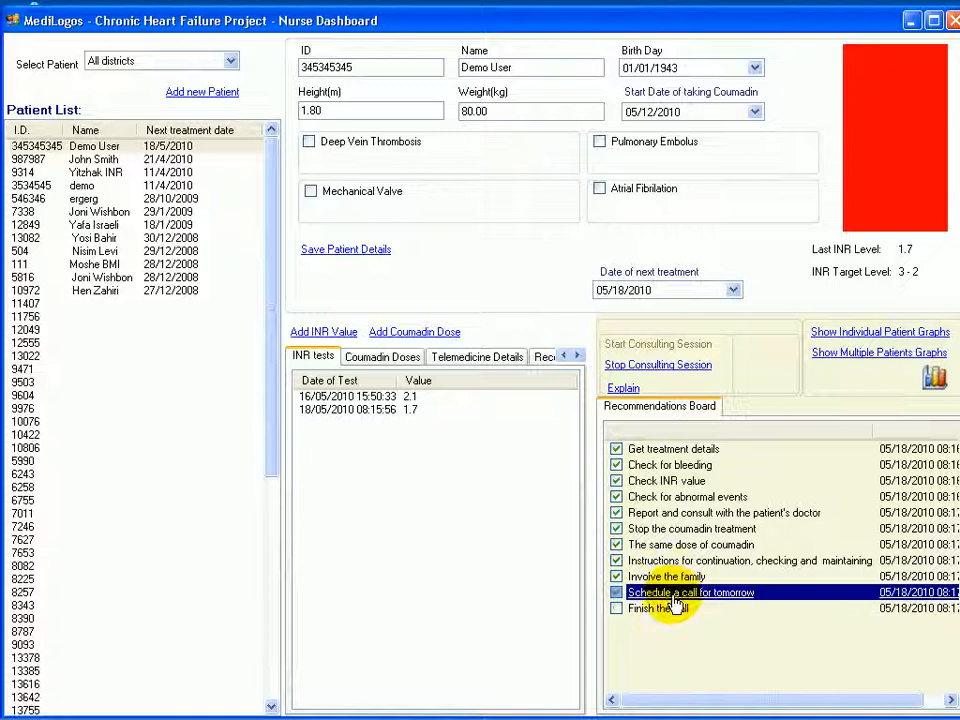
left_click(616, 592)
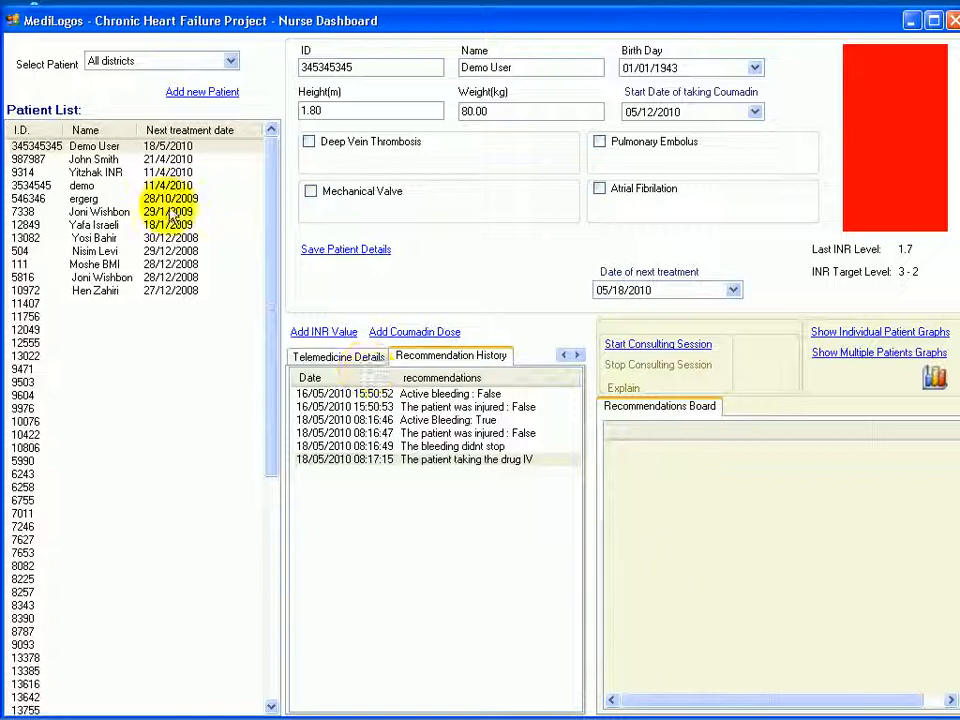
Review patient 111's telemedicine readings and open their individual patient graphs
left_click(94, 263)
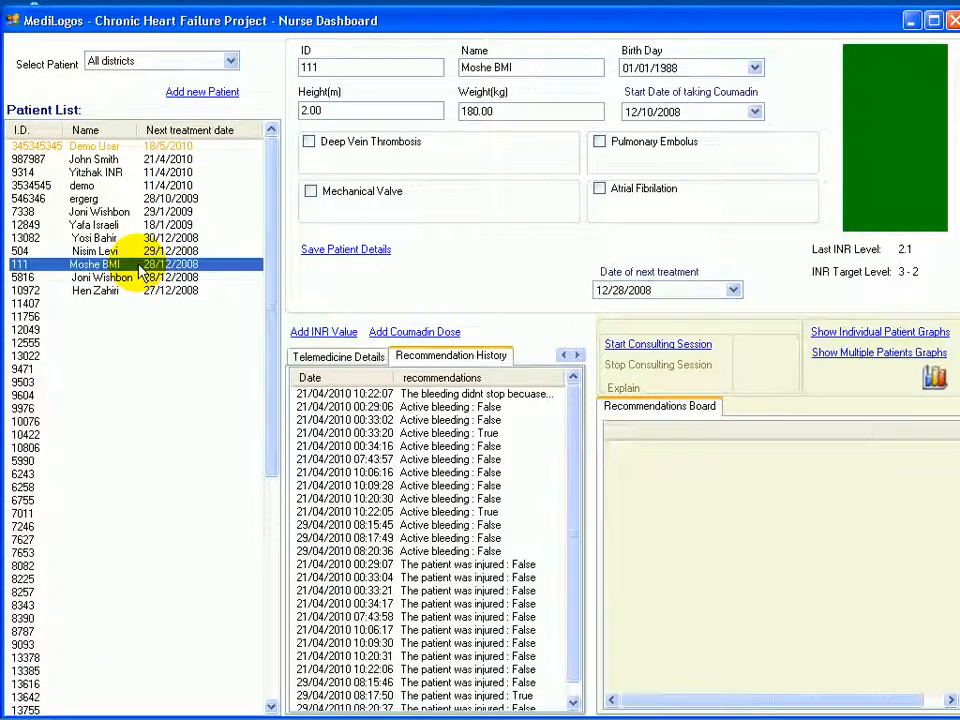
left_click(338, 356)
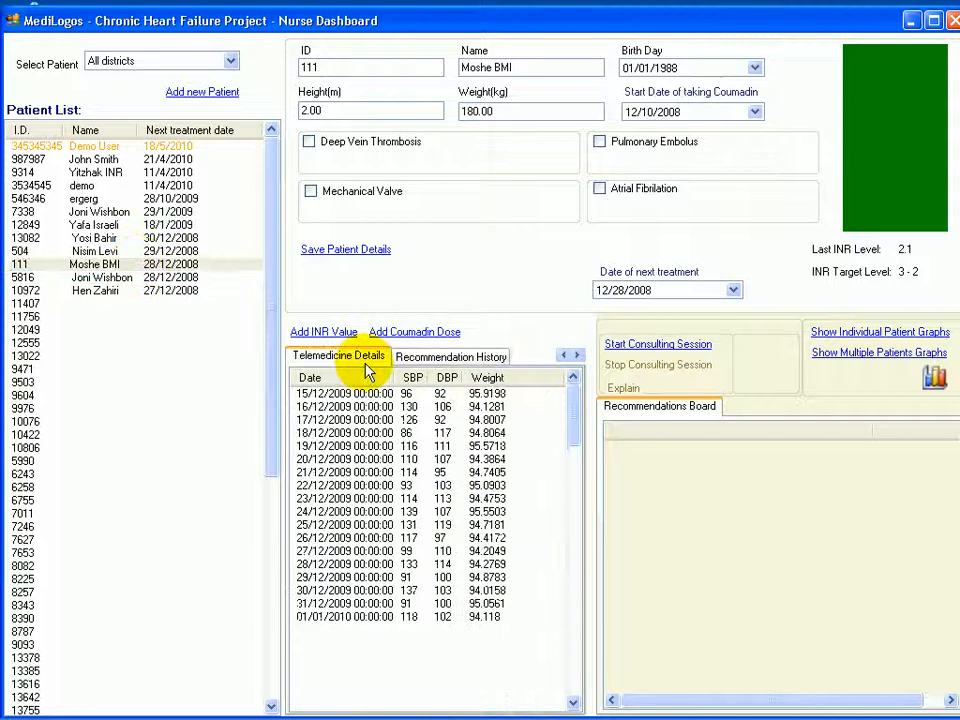
scroll("down", 3)
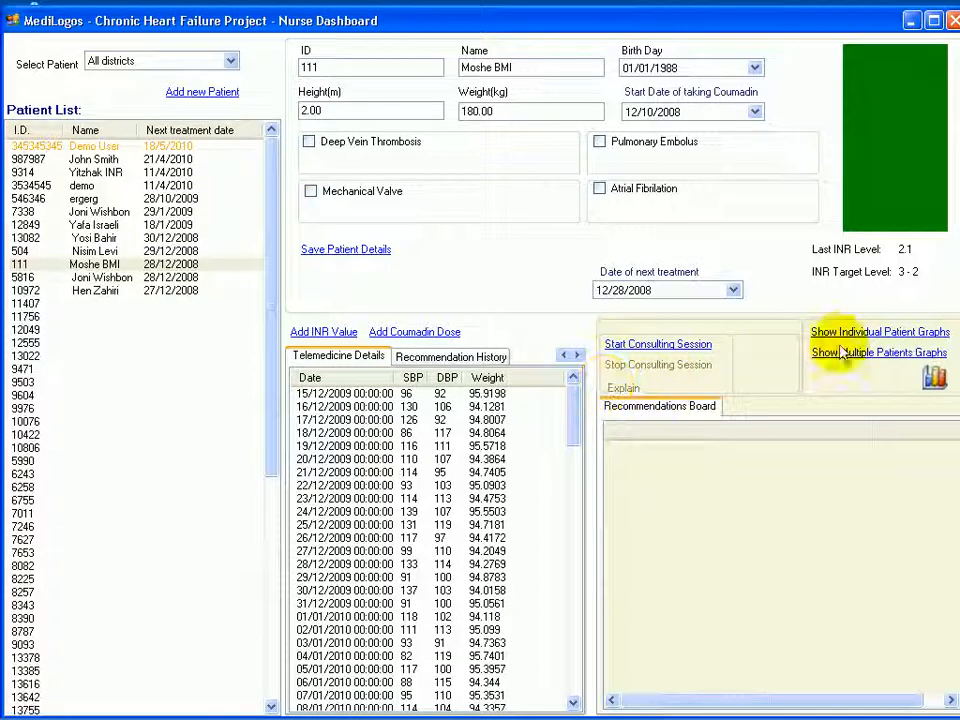
left_click(879, 331)
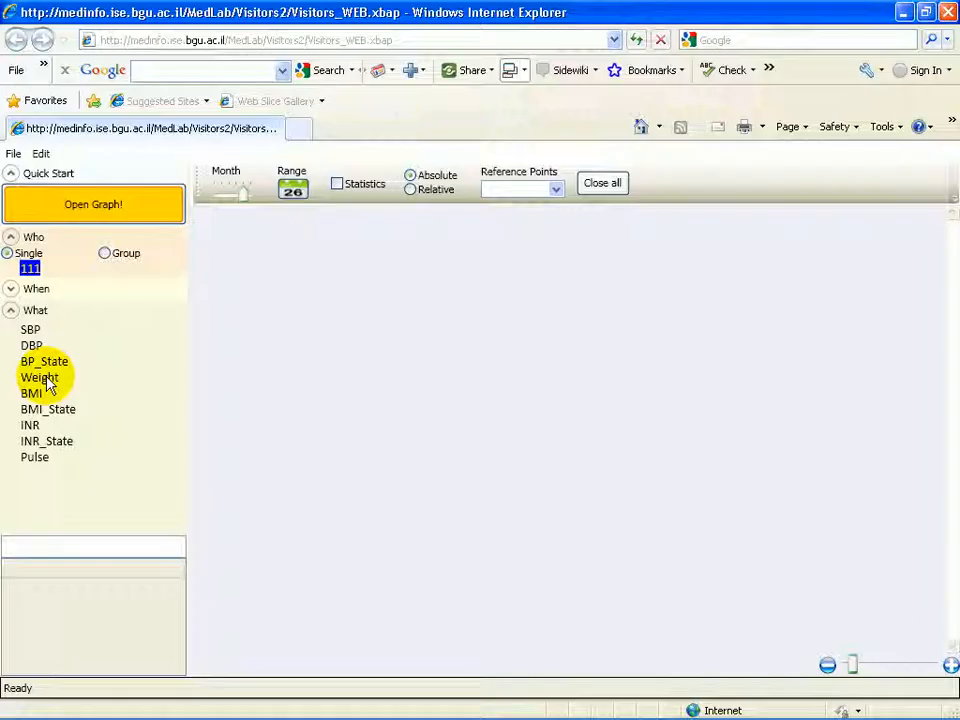
Plot patient 111's Weight, BMI and BMI_State graphs, then return to the MediLogos dashboard
left_click(39, 377)
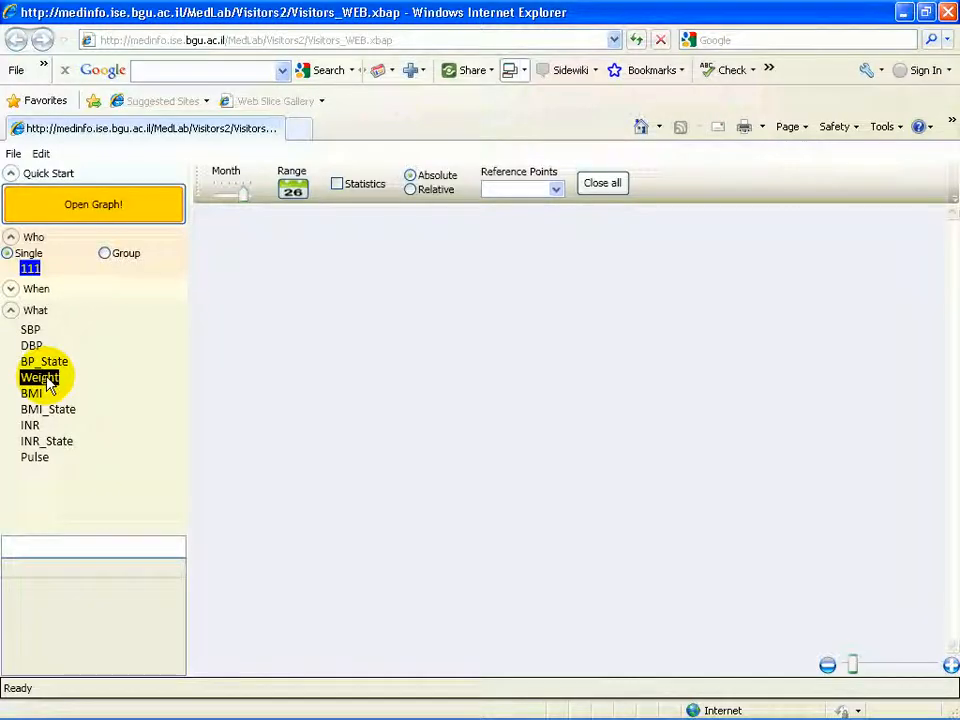
left_click(92, 204)
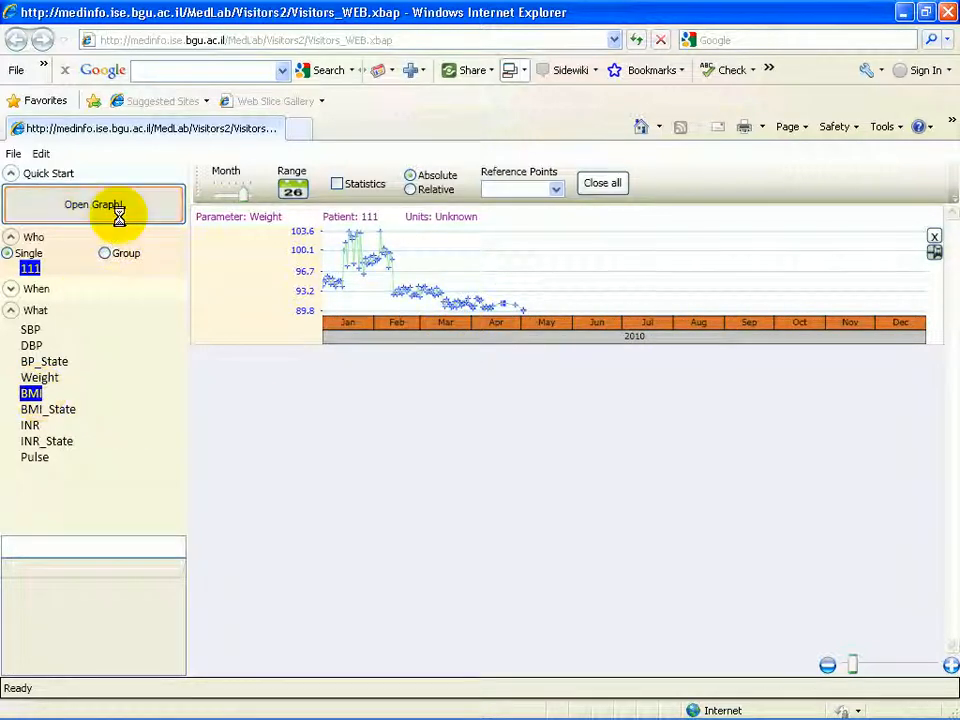
left_click(92, 204)
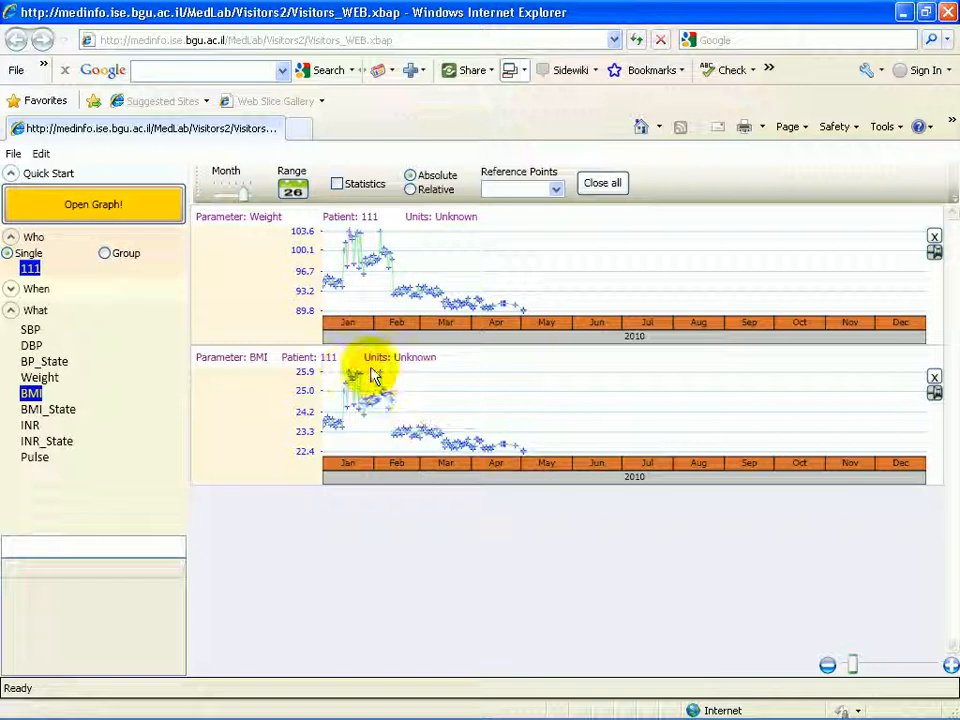
mouse_move(378, 383)
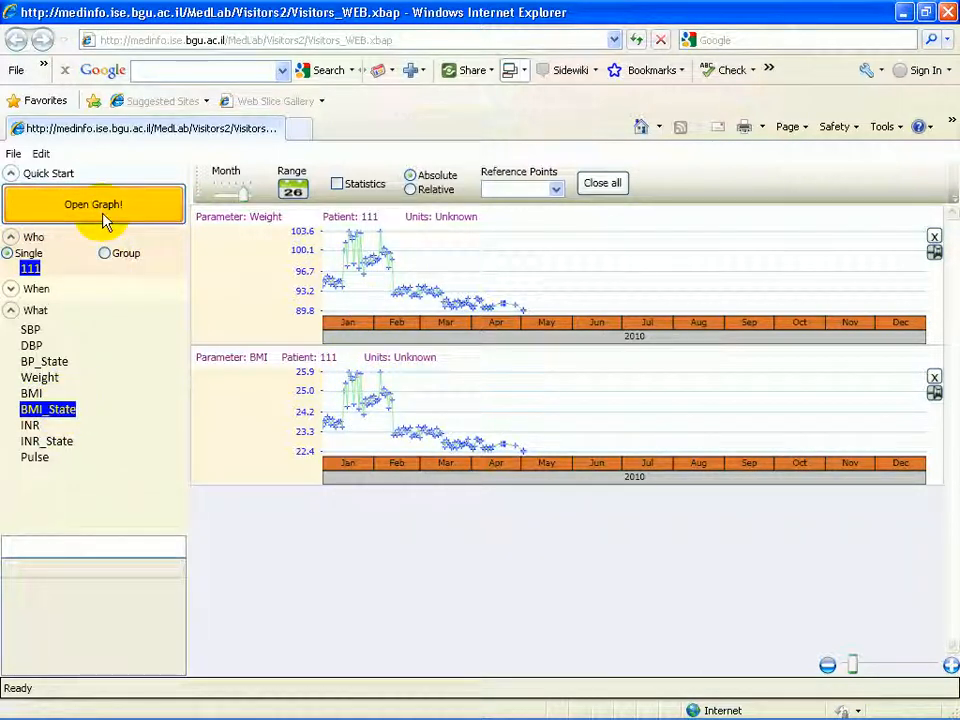
left_click(92, 204)
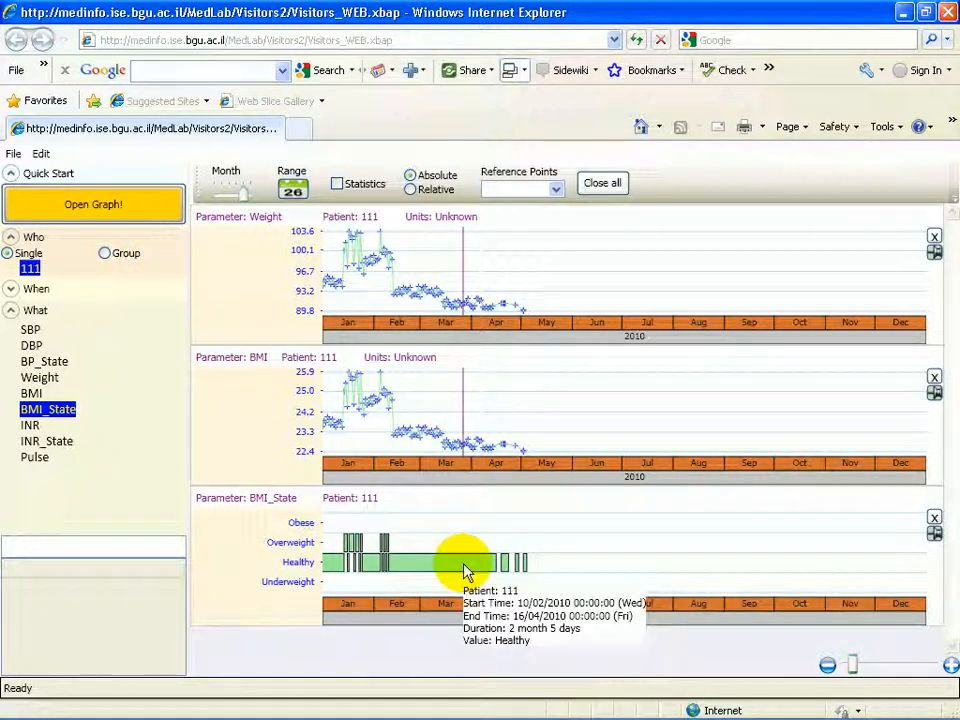
left_click(220, 178)
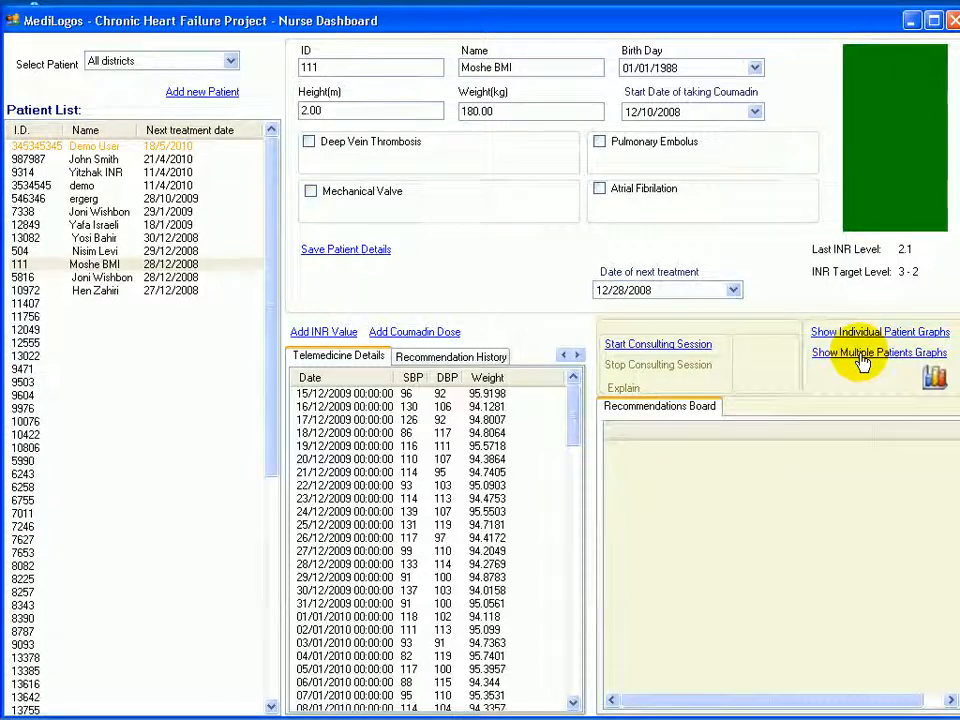
Plot the CHF group's BP_State and BMI_State graphs at Day scale around March 2008
left_click(879, 352)
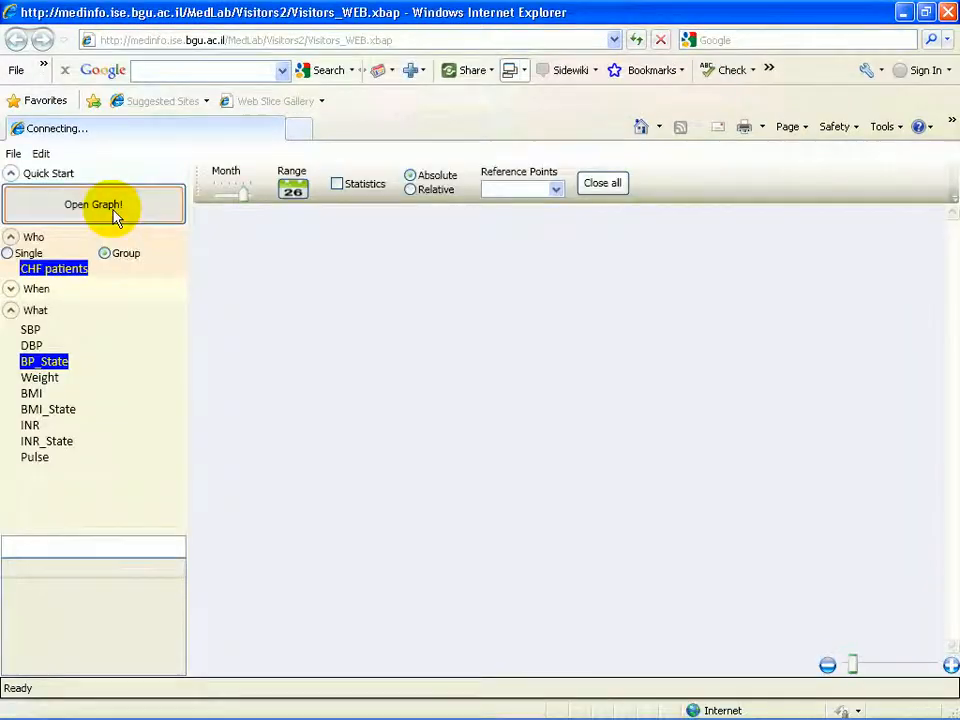
left_click(92, 204)
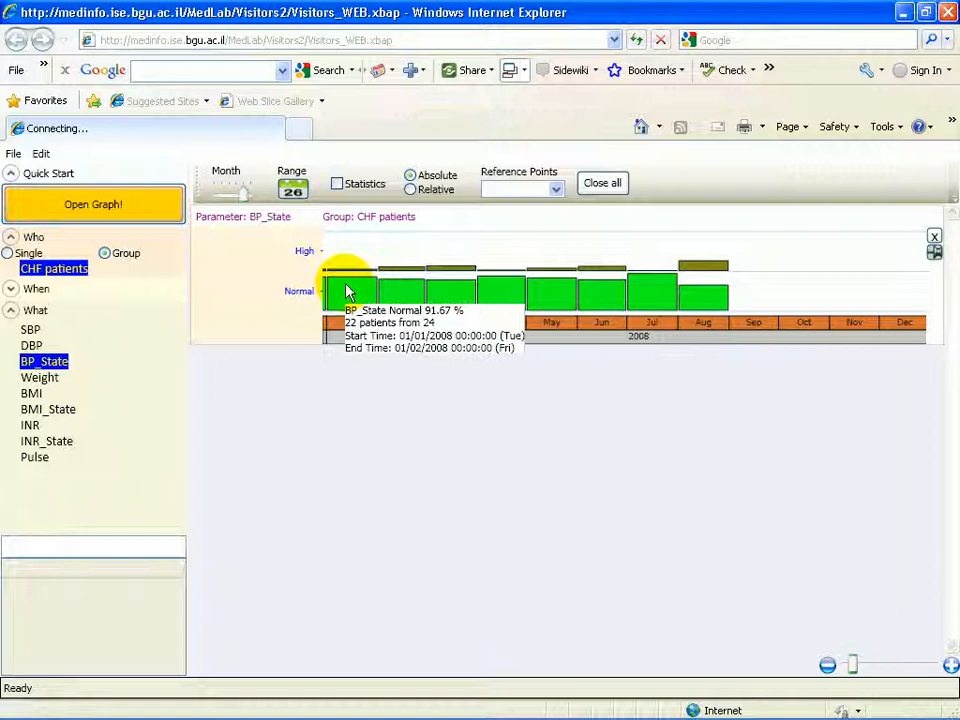
mouse_move(68, 420)
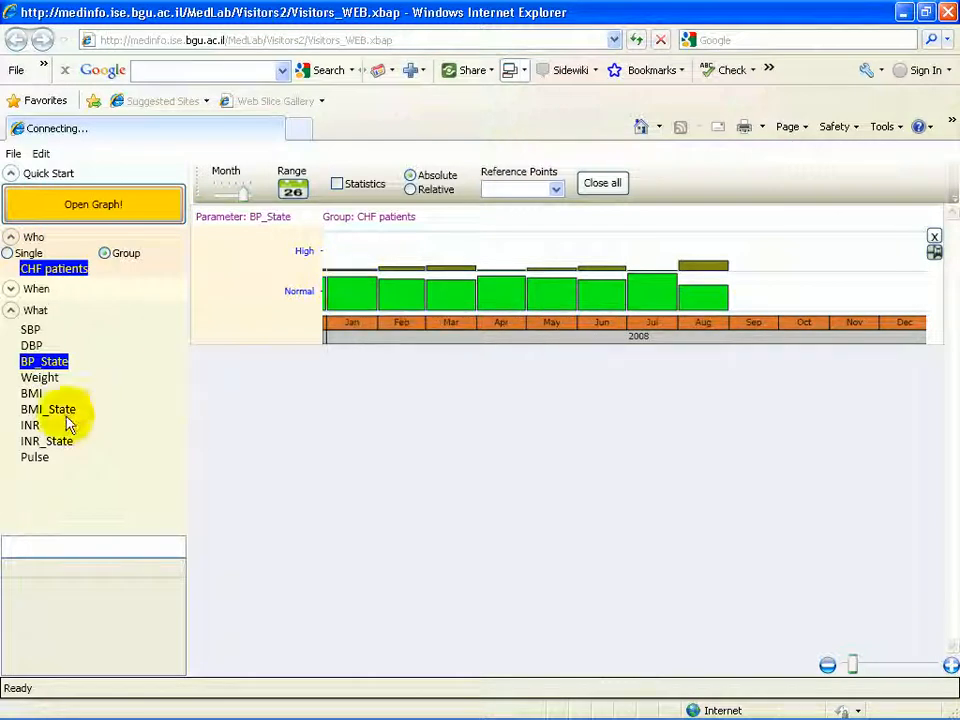
left_click(48, 409)
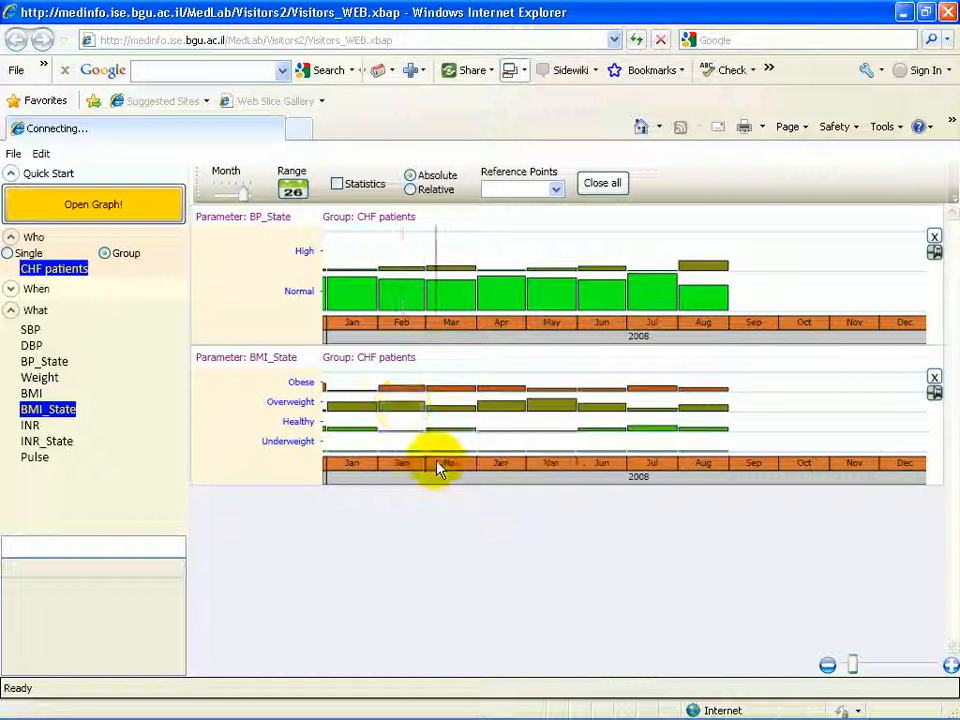
left_click(228, 192)
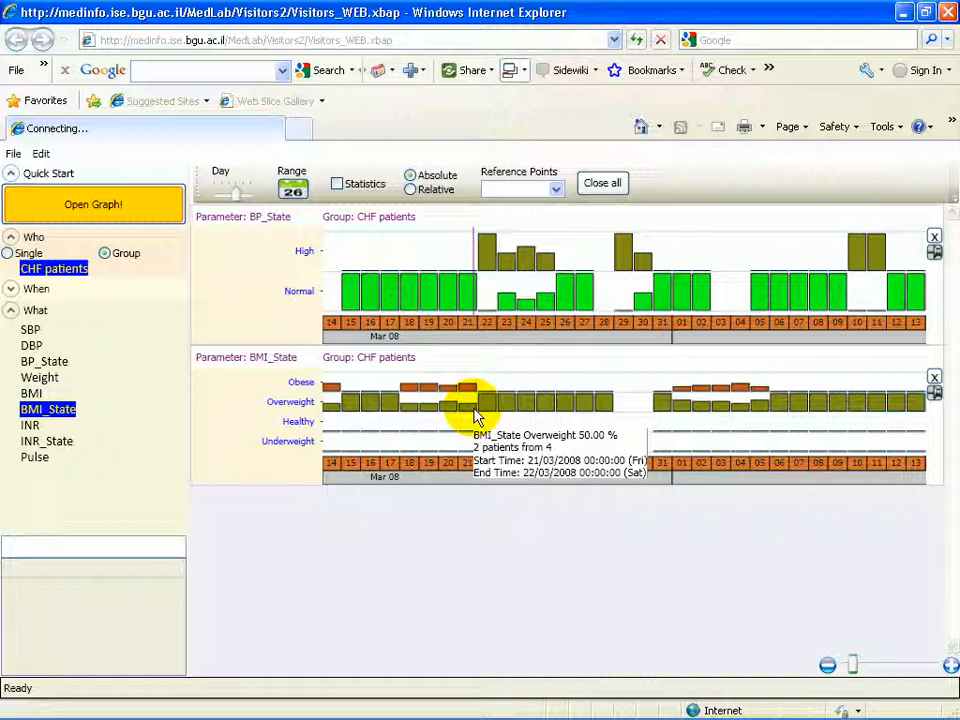
mouse_move(614, 363)
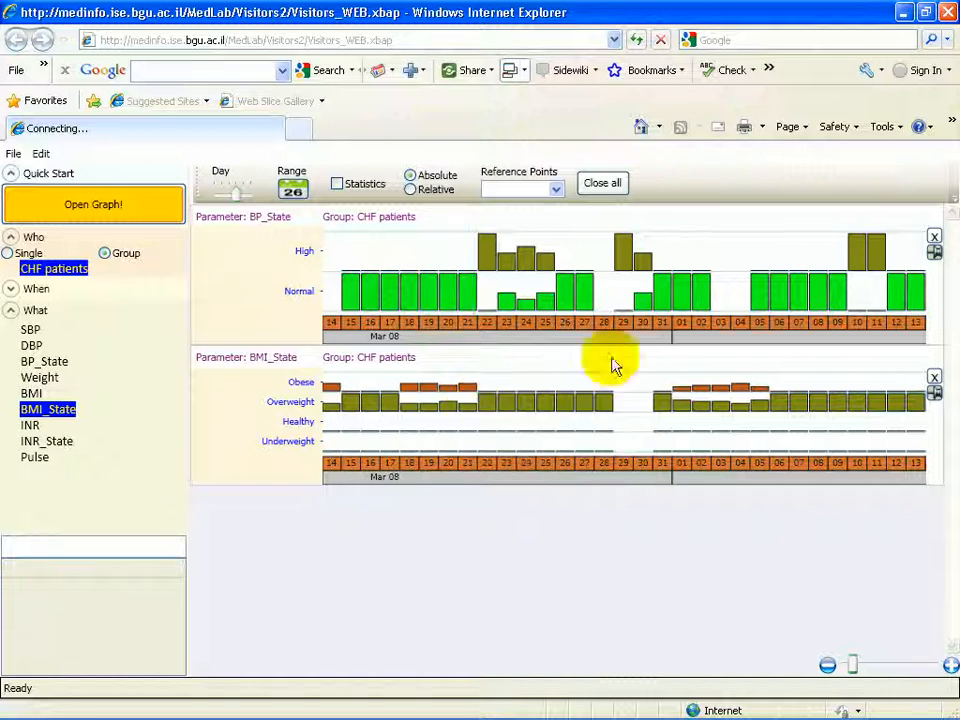